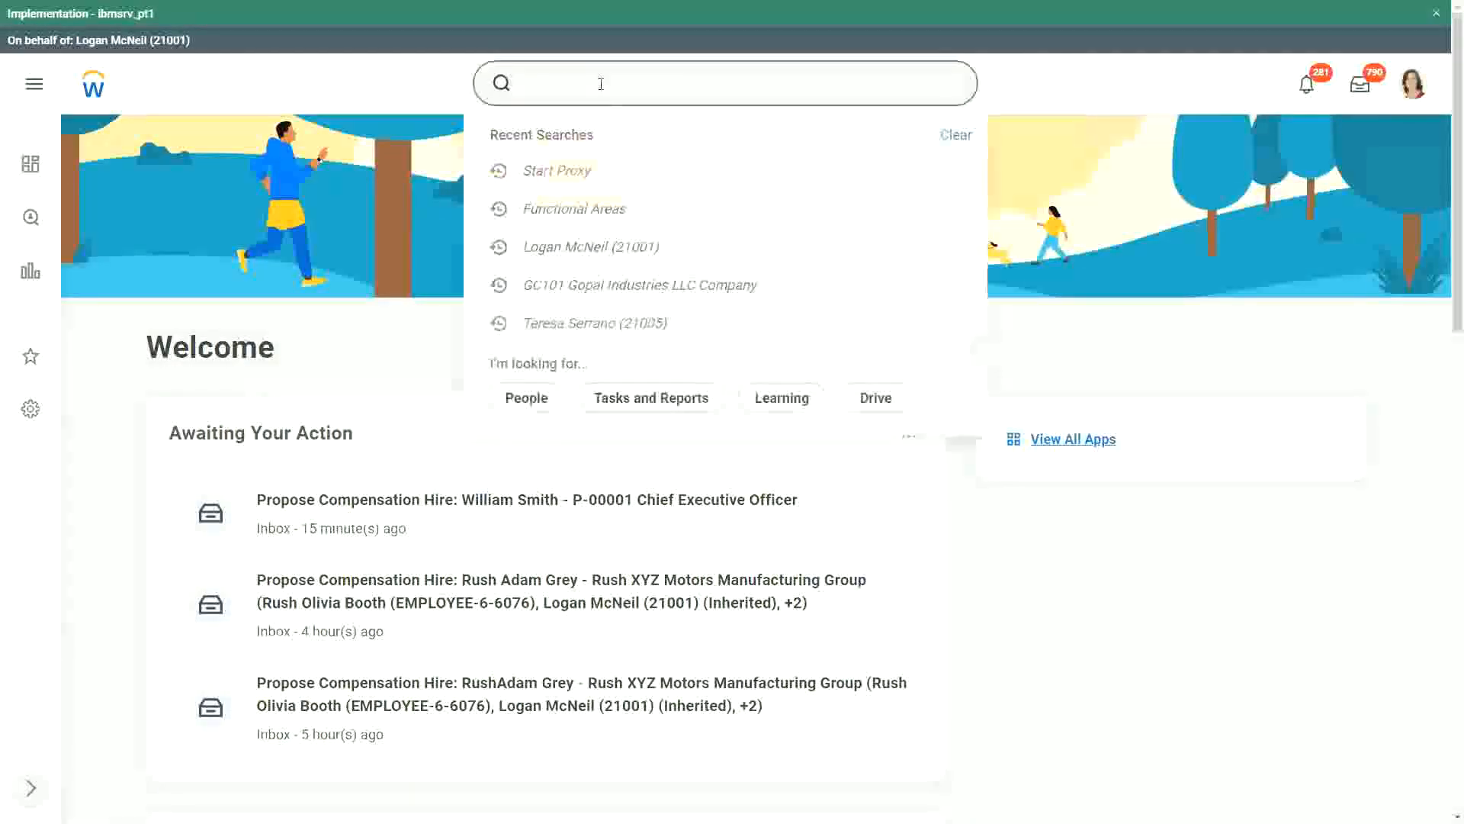
Start the Create Calculated Field task and name the field CF-WW-Eval Exp-Test
type("cre calc field")
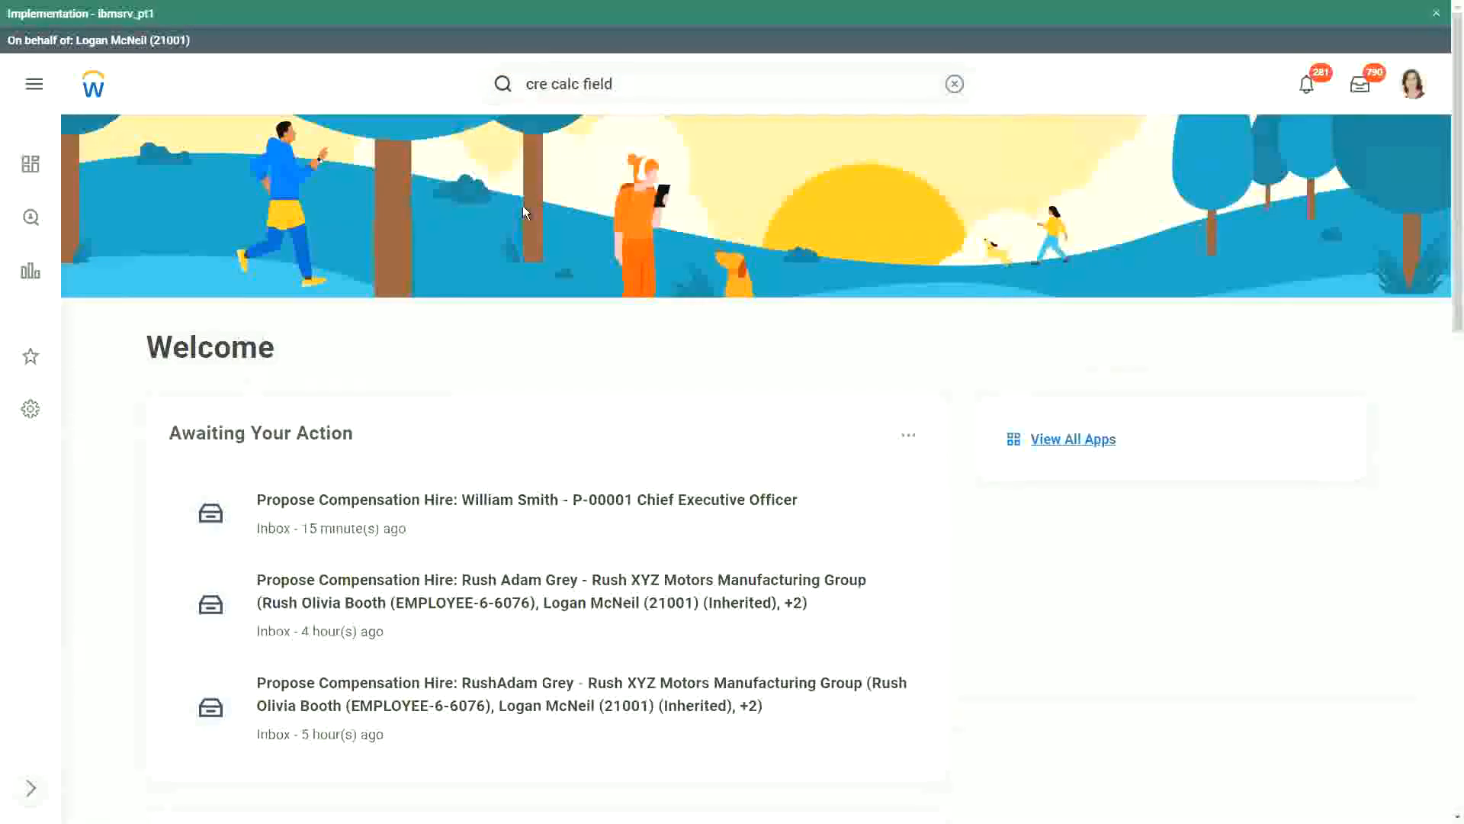
left_click(952, 83)
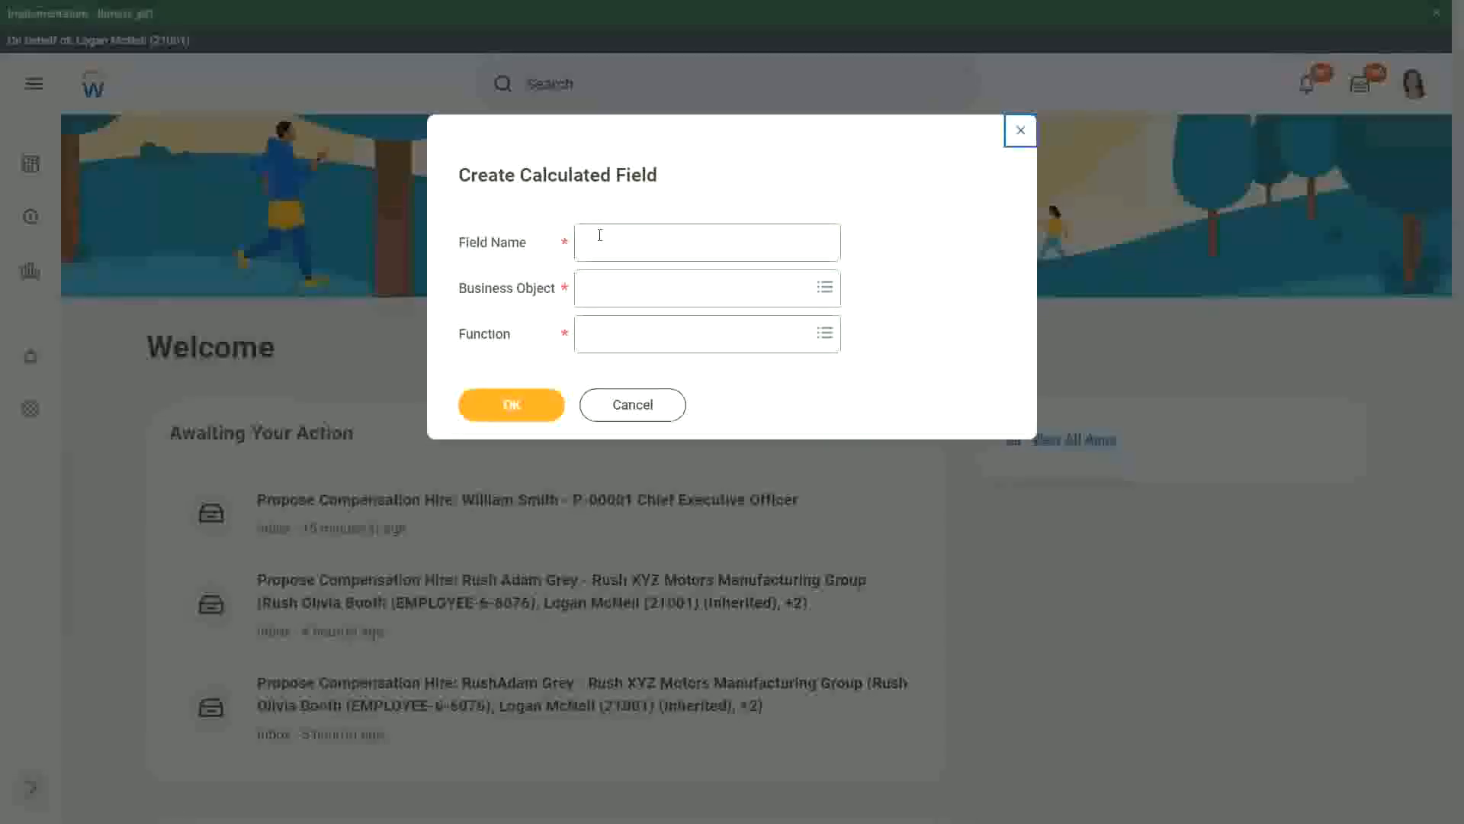
left_click(707, 242)
type("CF-WW")
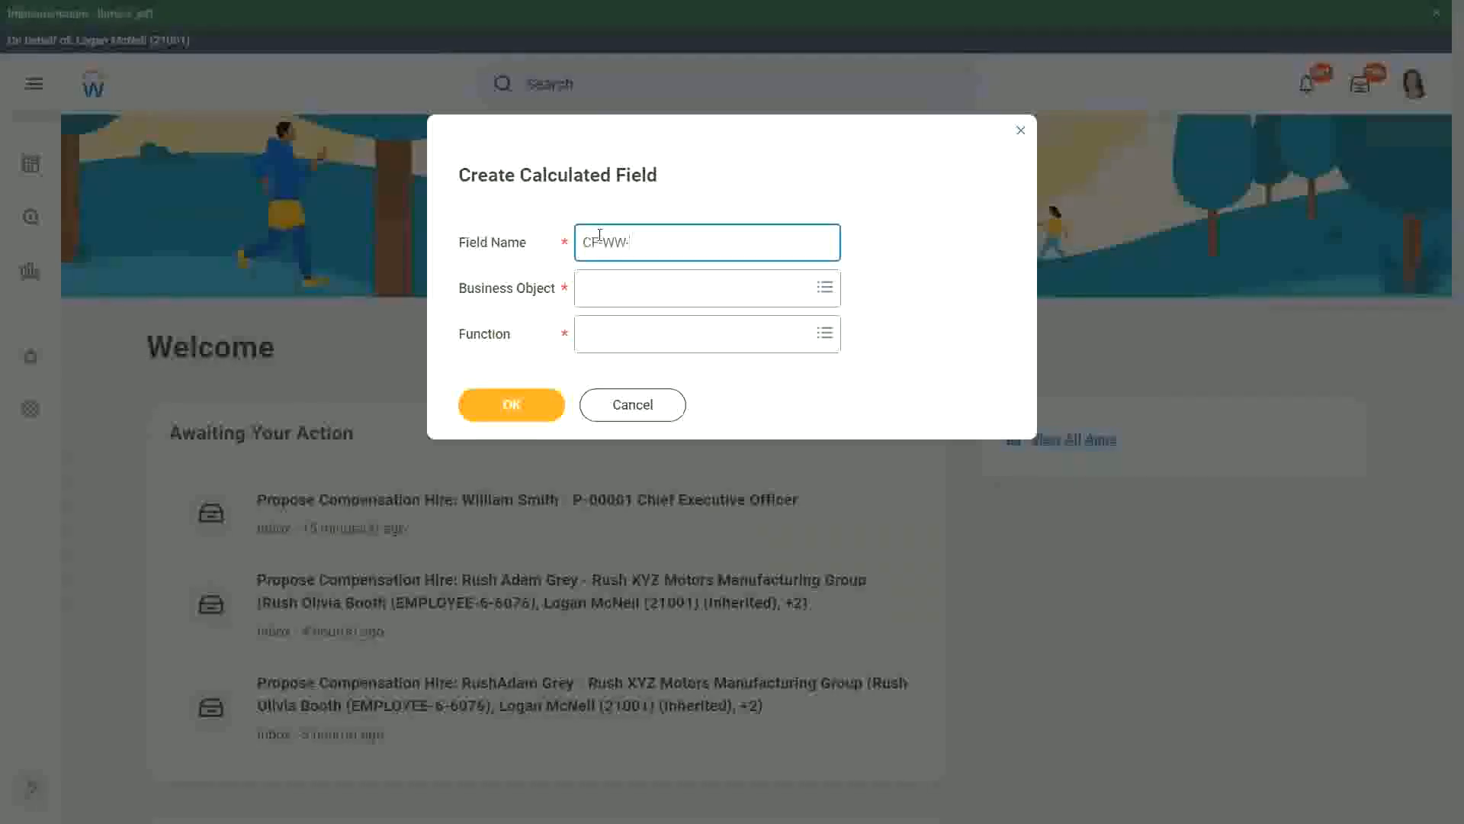
type("-Eval E")
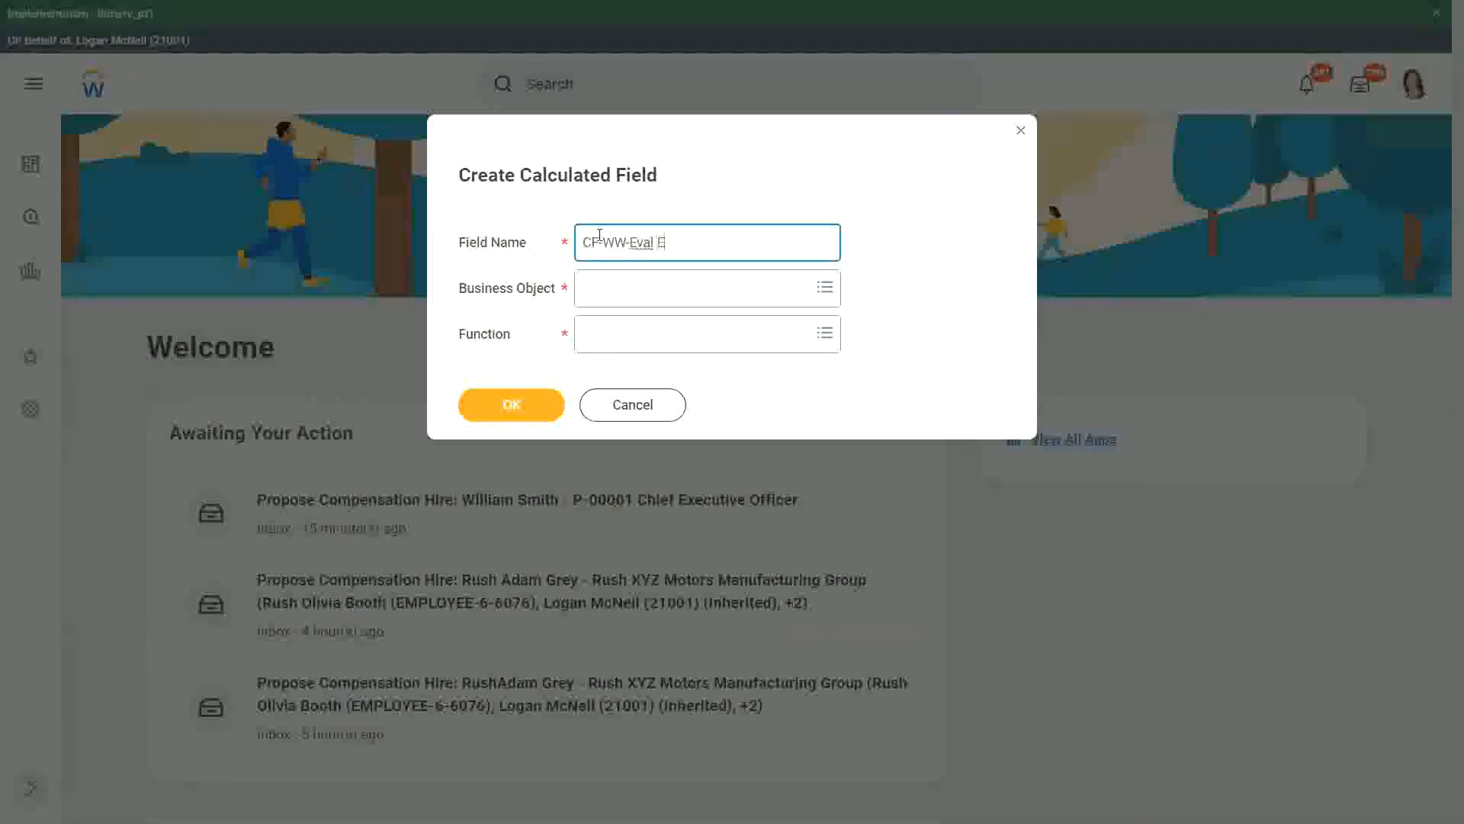
type("xp-Test")
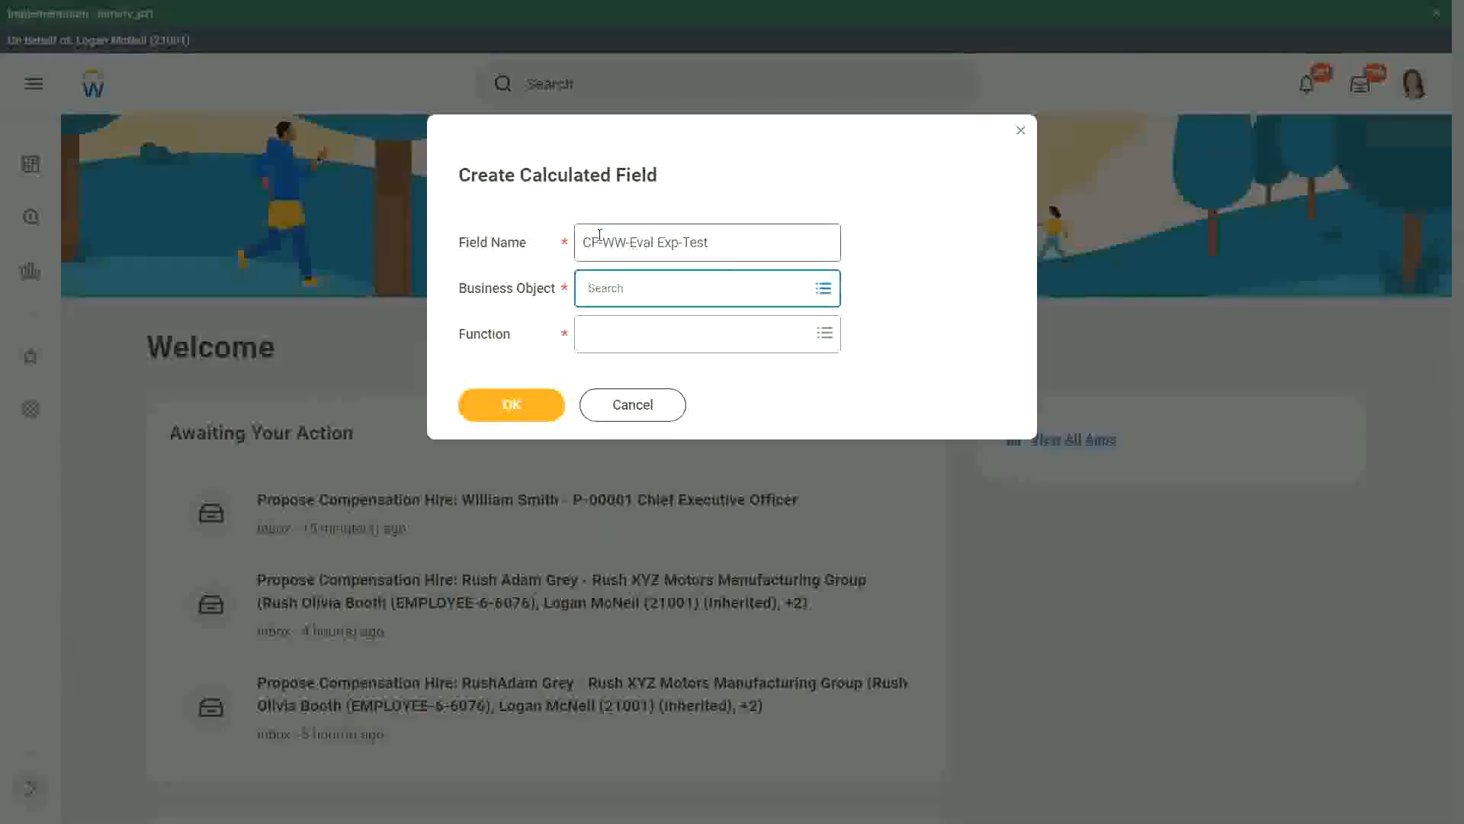
Set the business object to Worker and the function to Evaluate Expression, then confirm with OK
type("worker")
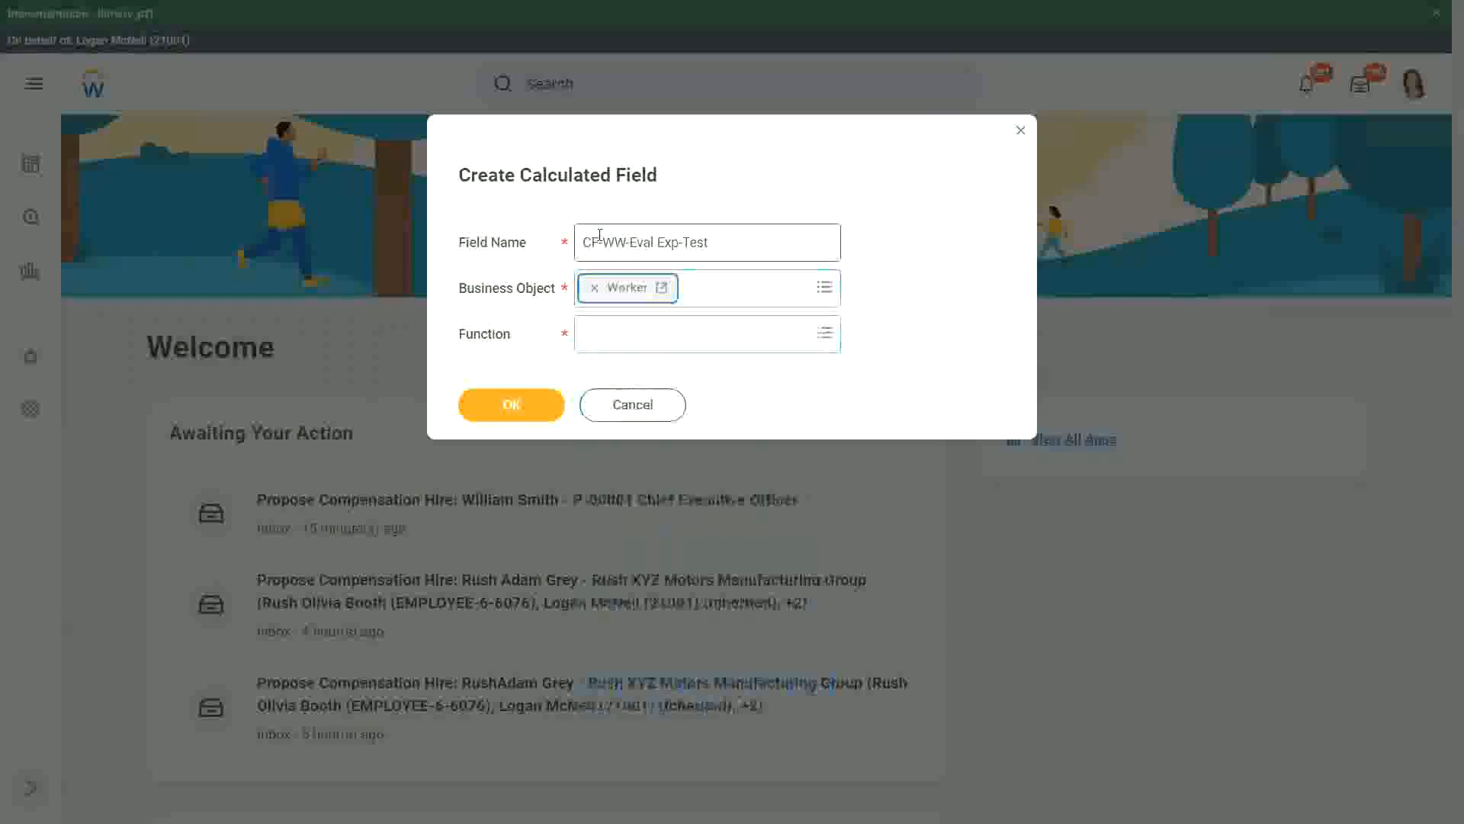
type("eval exp")
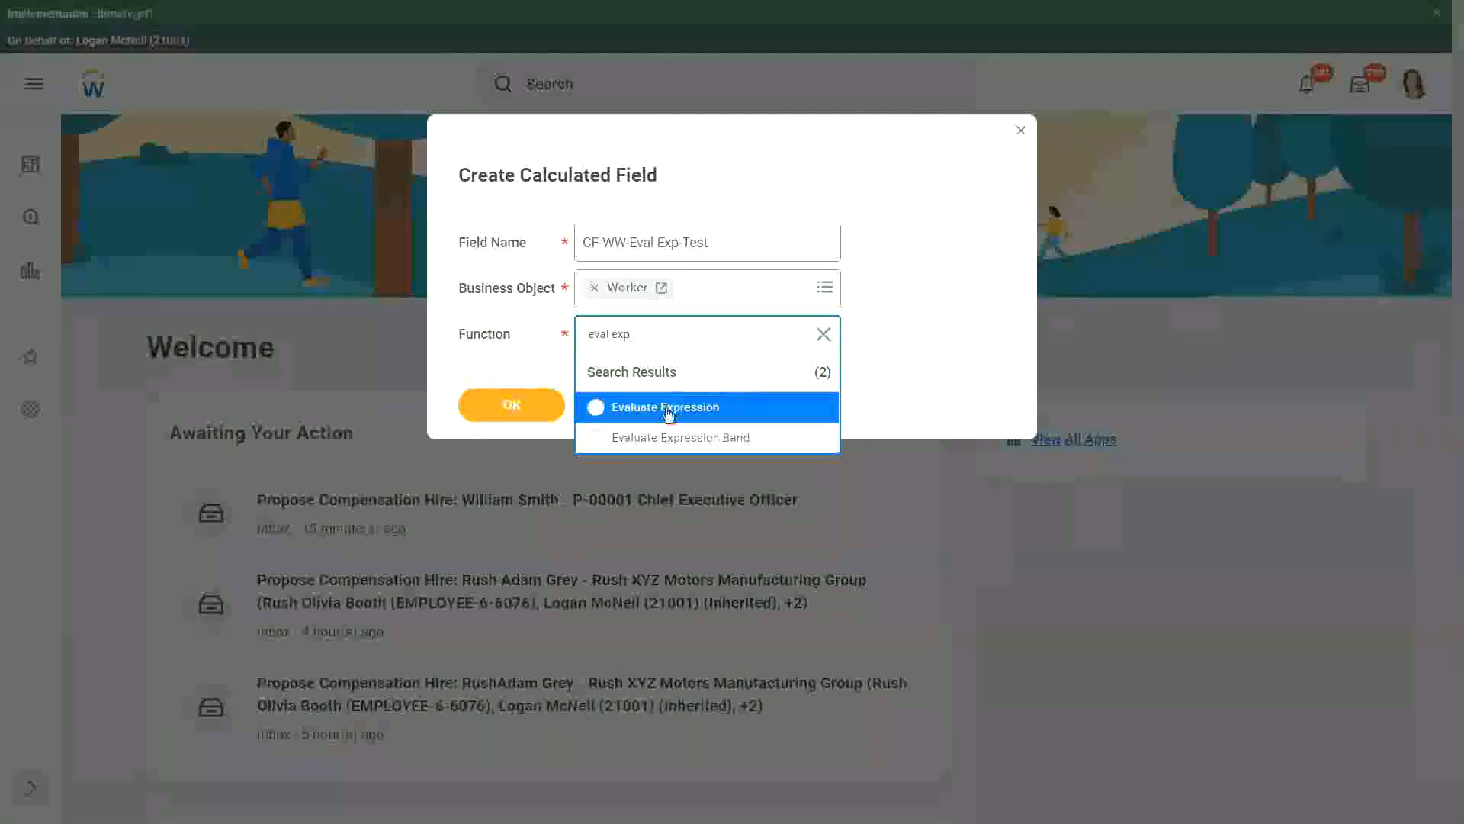
left_click(665, 407)
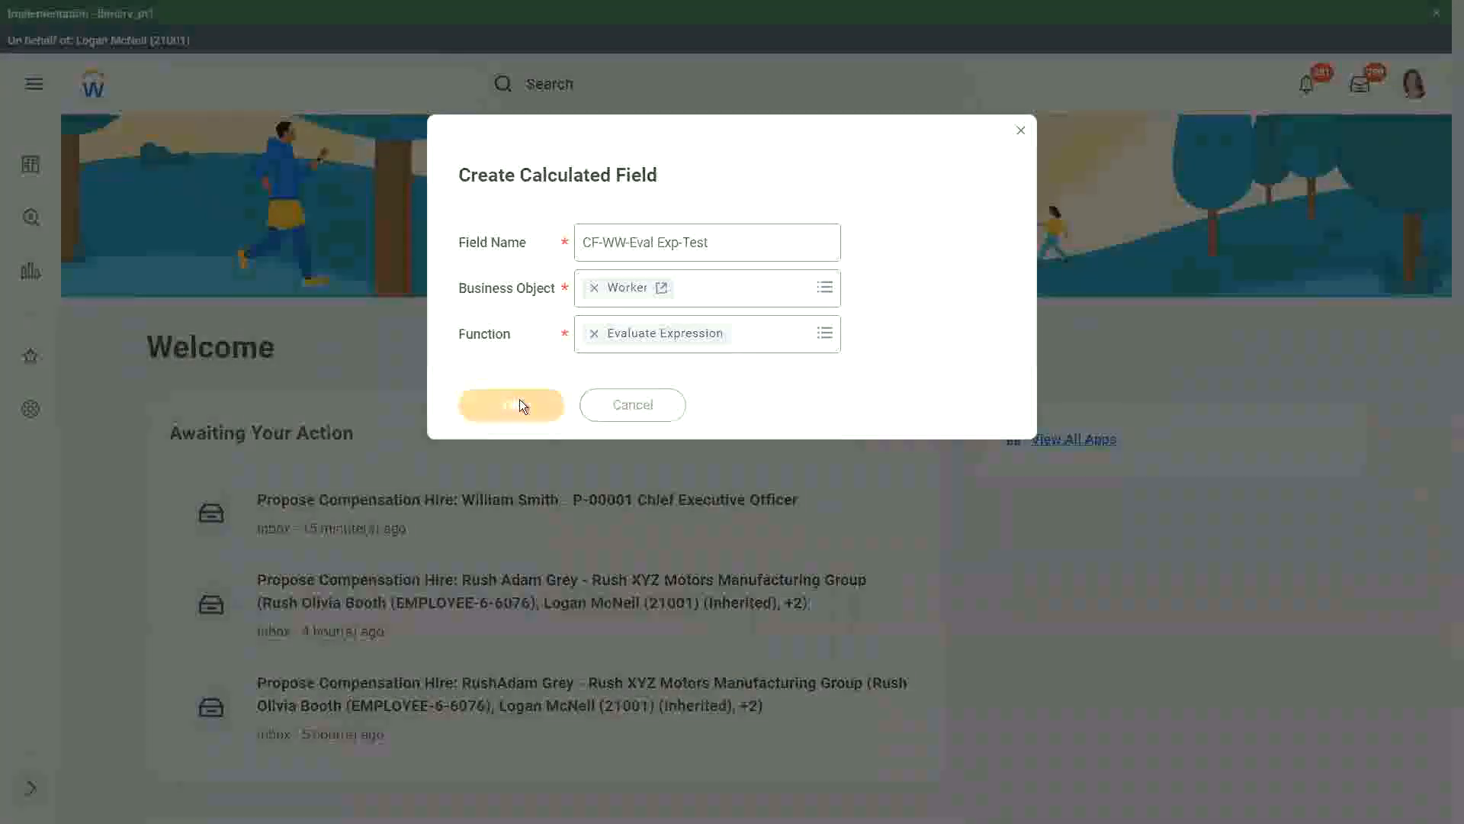
left_click(509, 405)
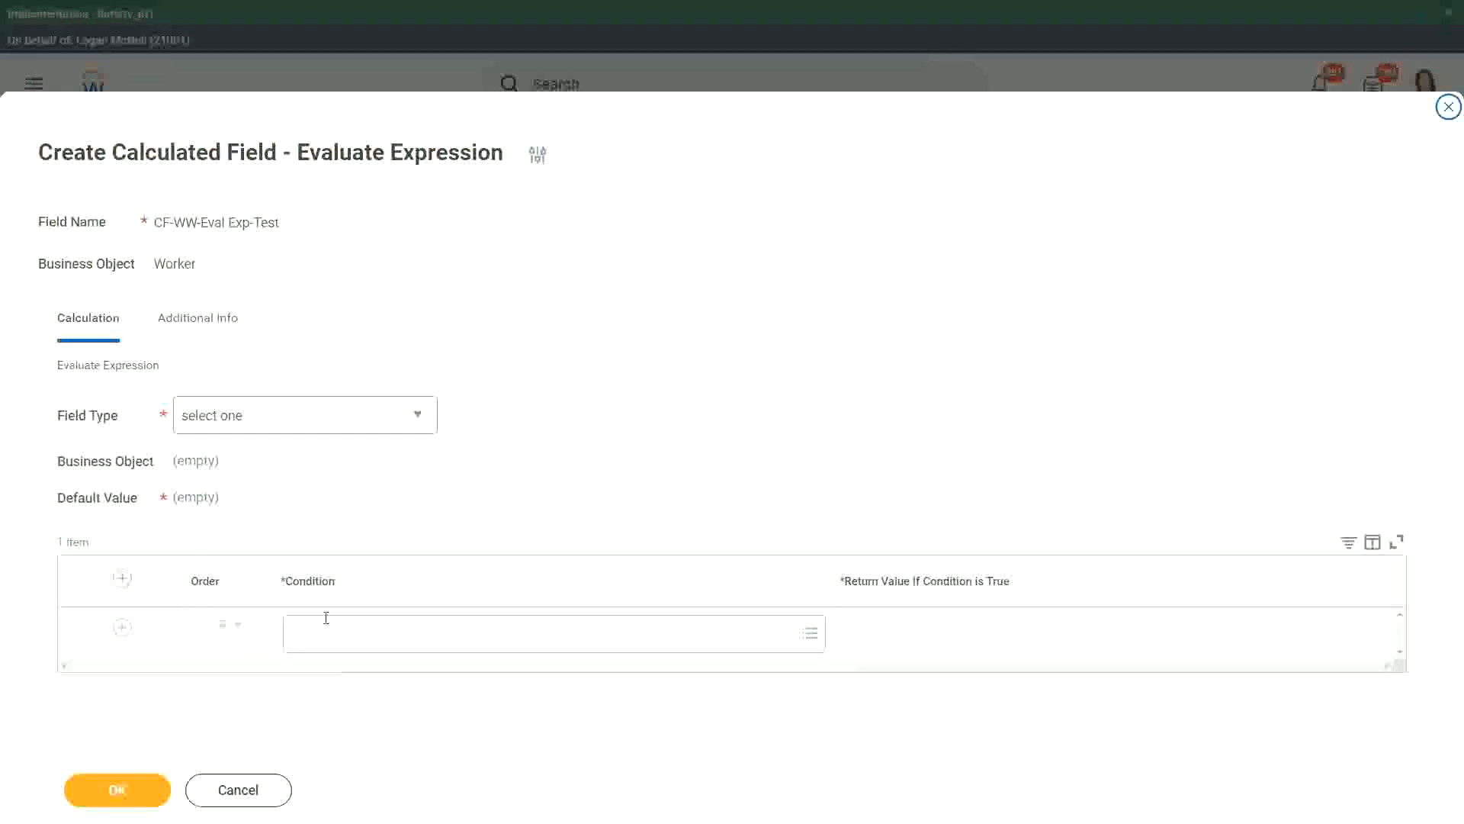
Note the Condition cell as 'Boolean or a T/F field'
left_click(326, 633)
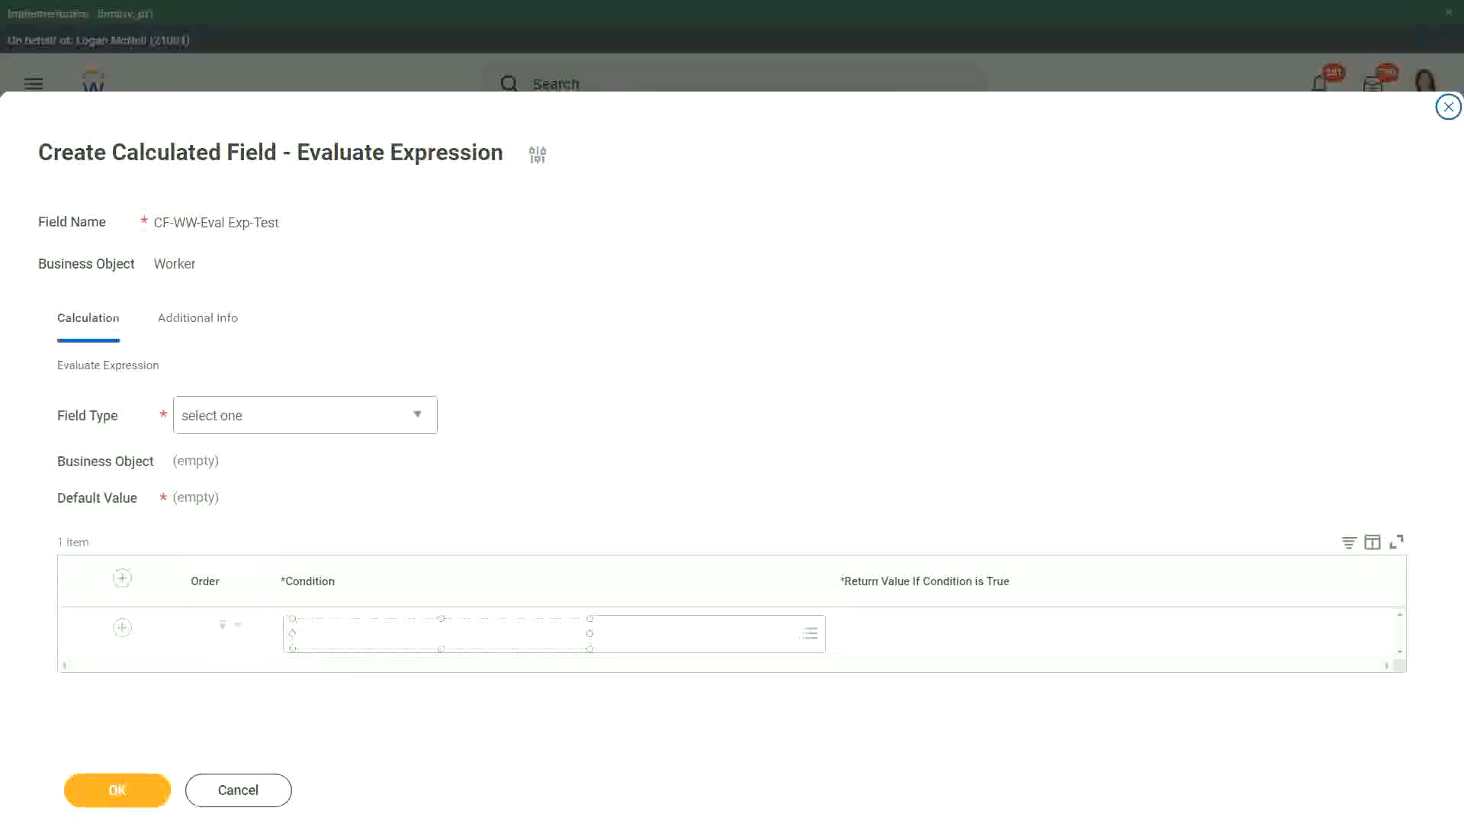
type("Boolean")
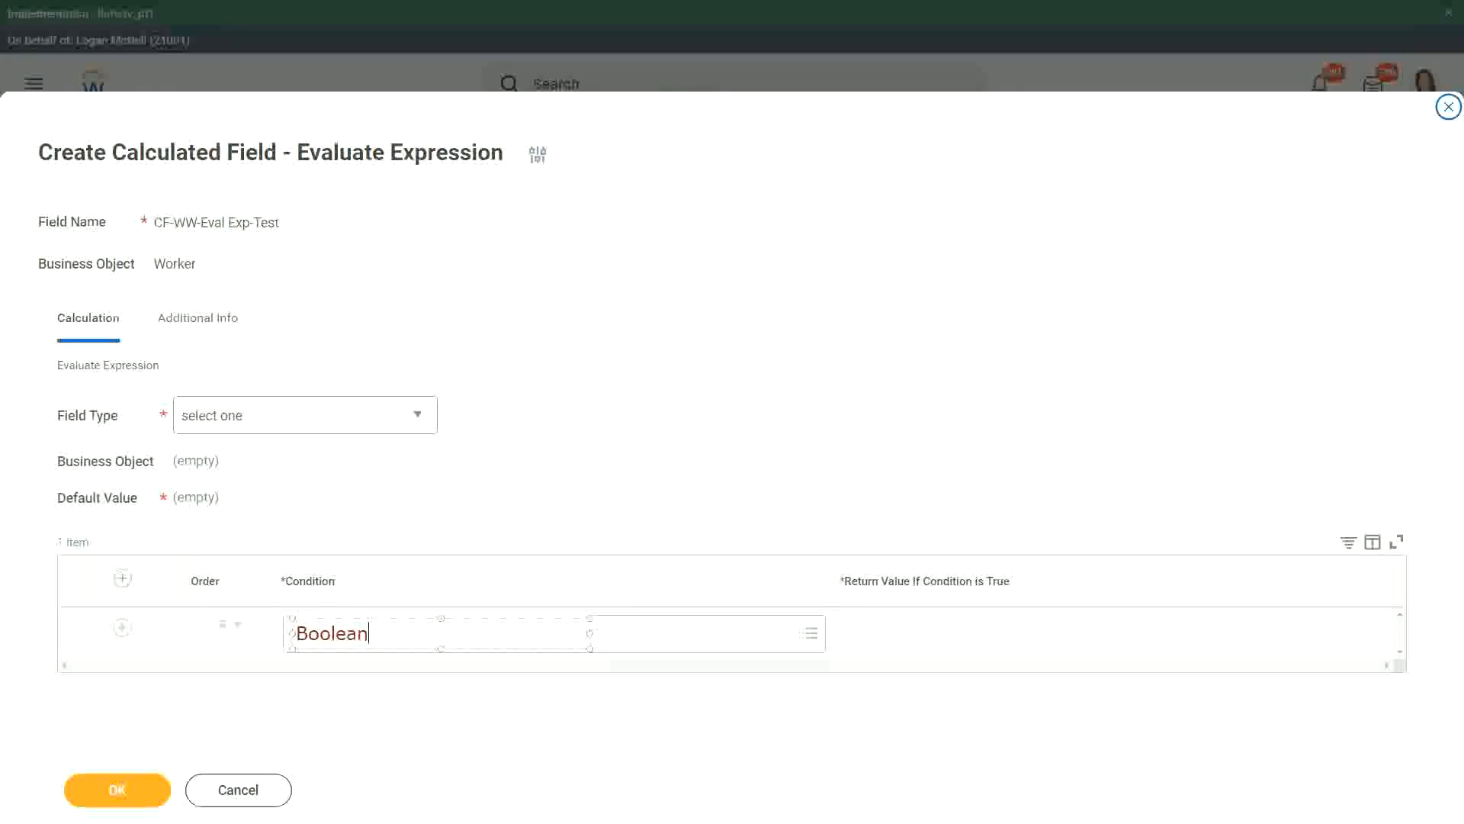
type("or a T")
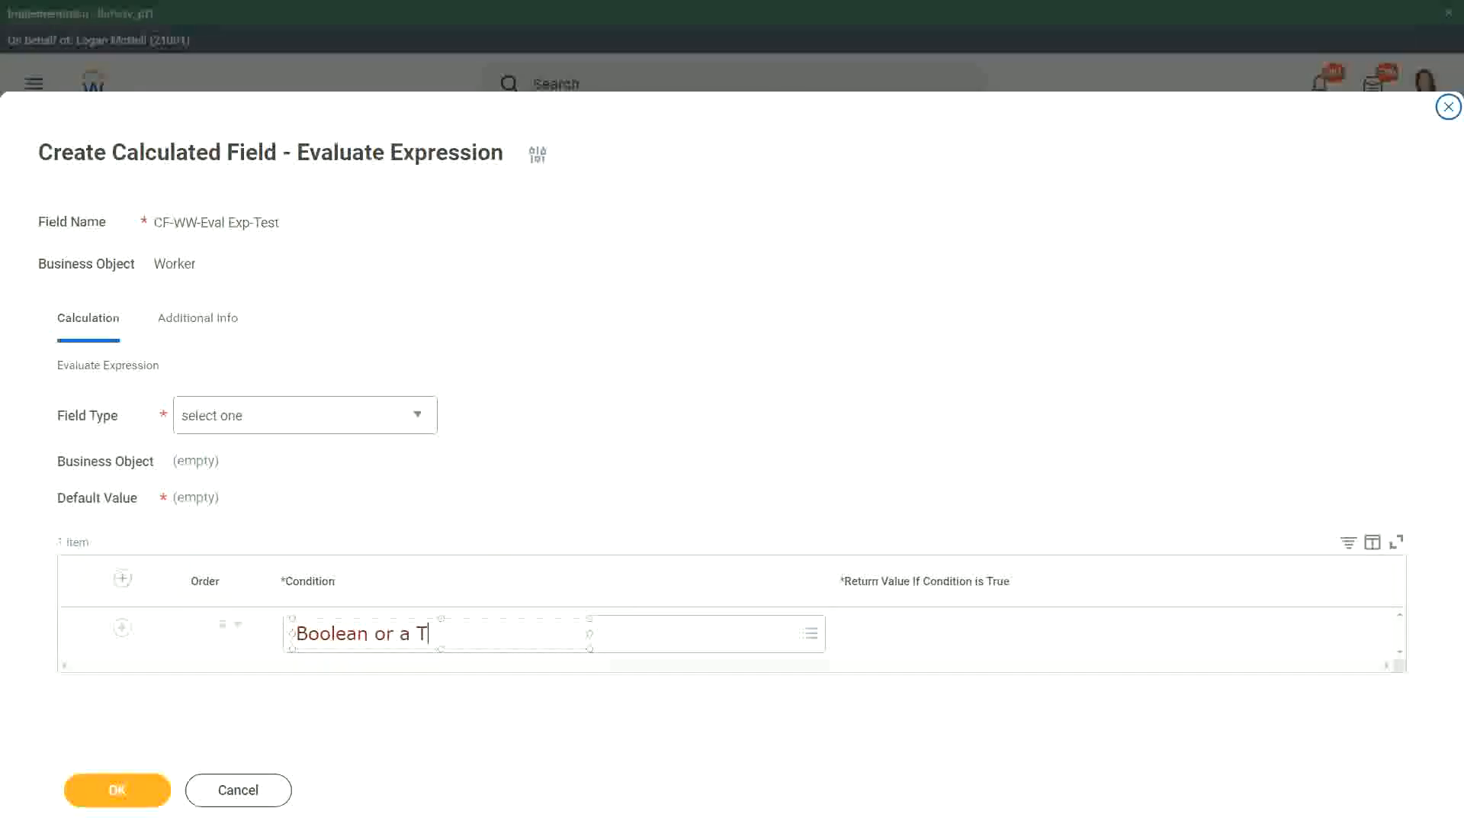
type("/F field")
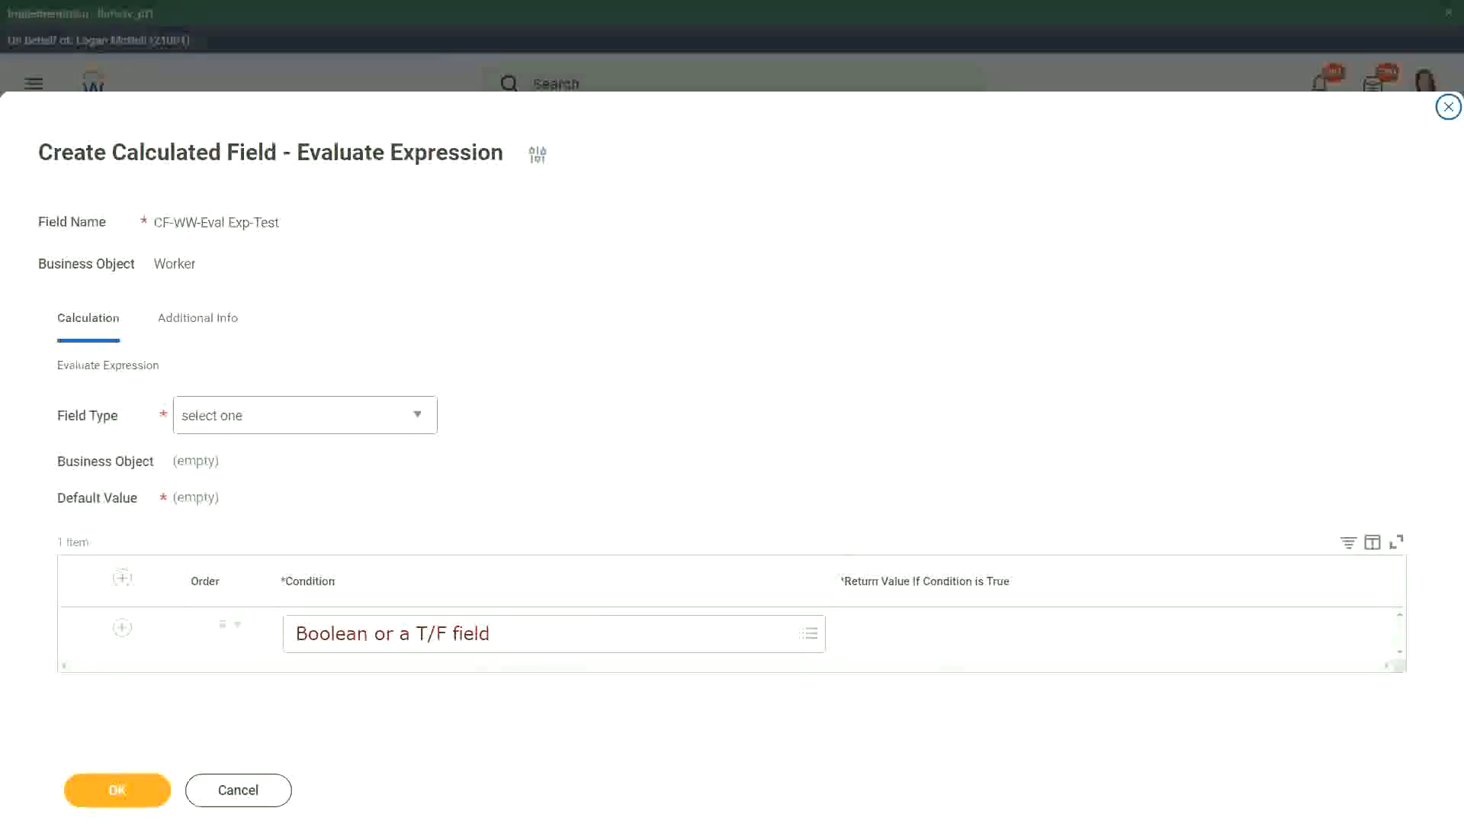
mouse_move(848, 636)
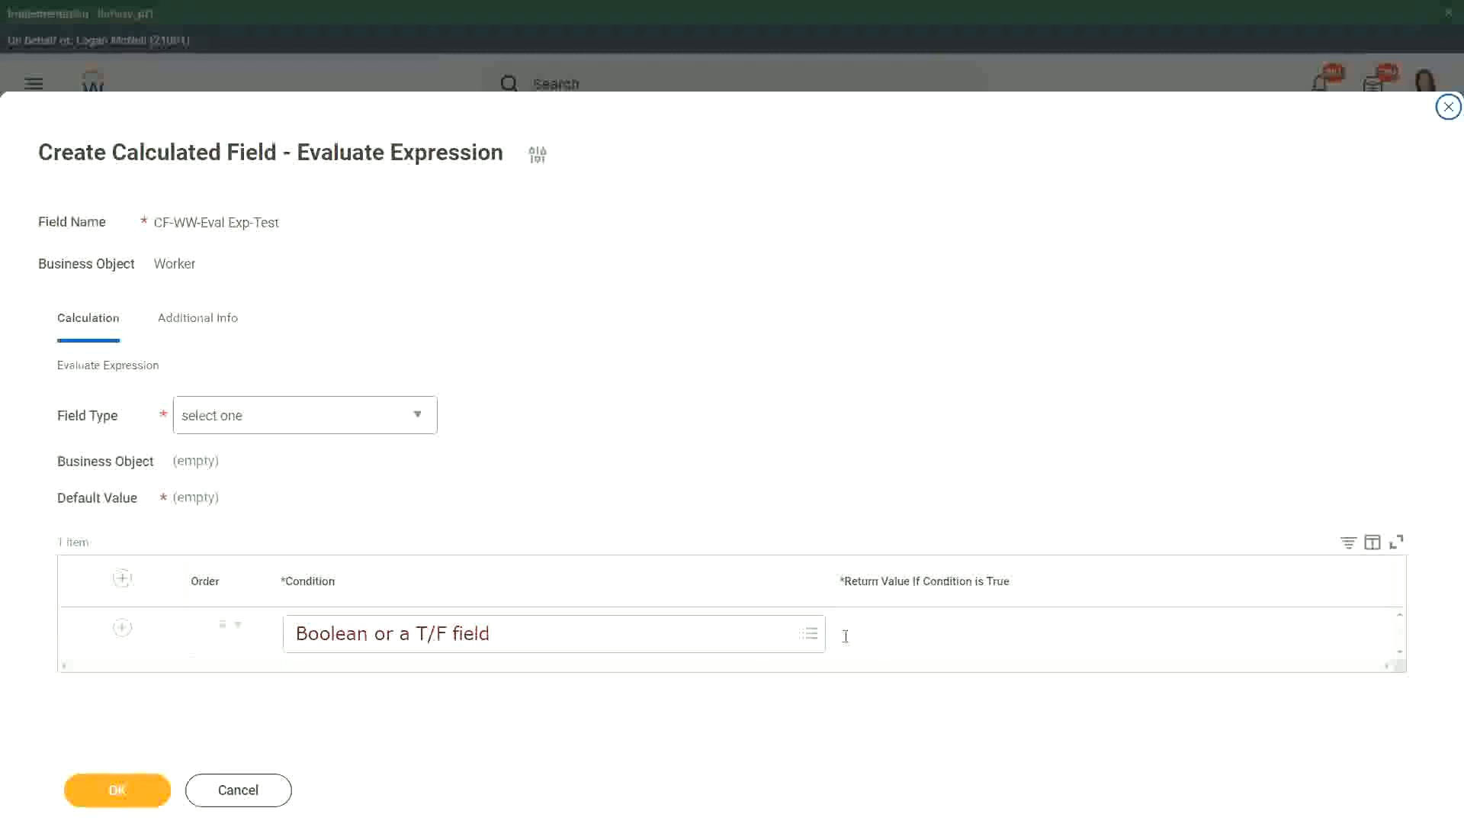
mouse_move(877, 621)
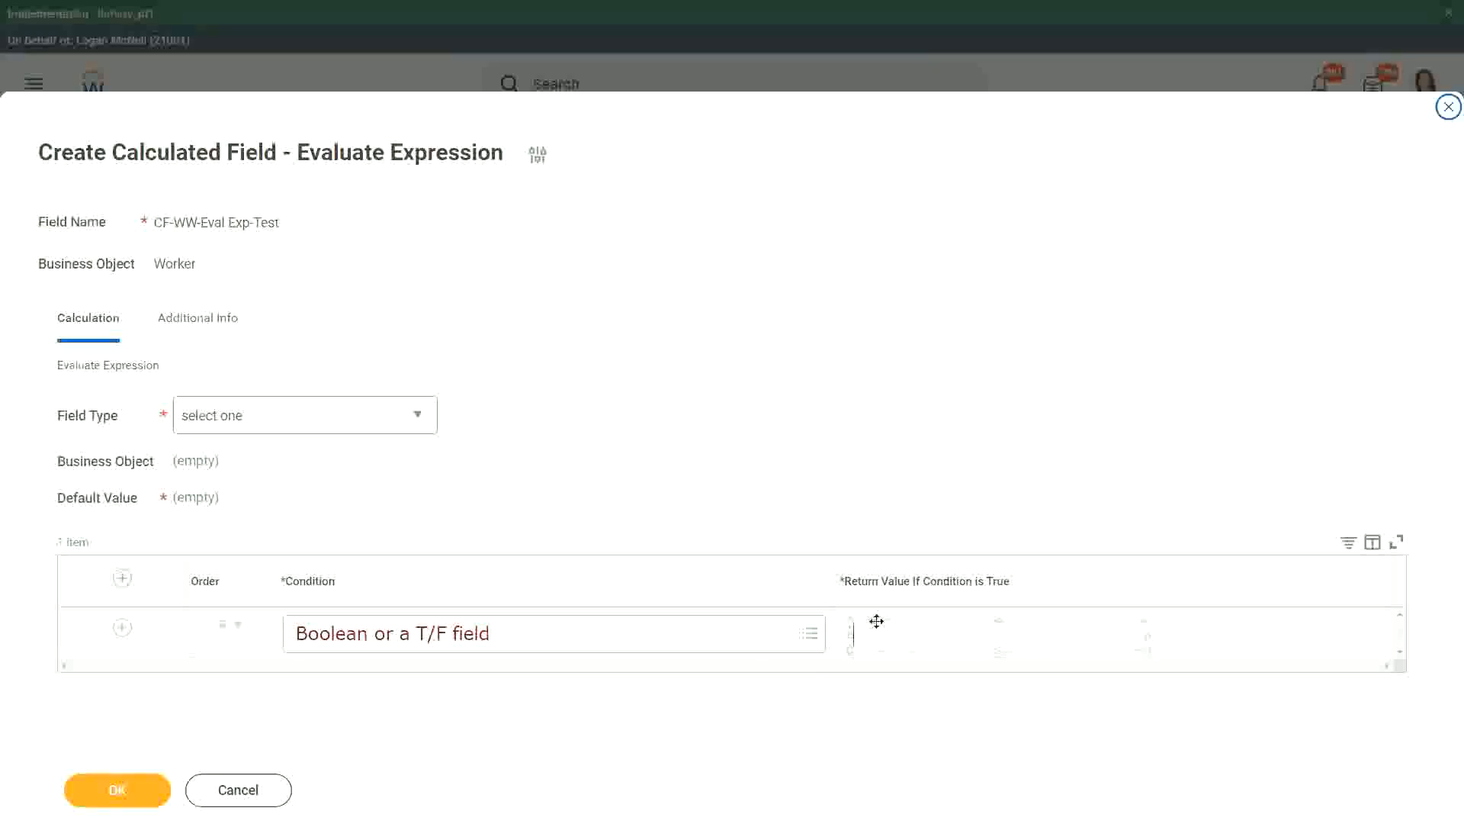
Note the Return Value cell as 'An Field that gives the result'
left_click(874, 633)
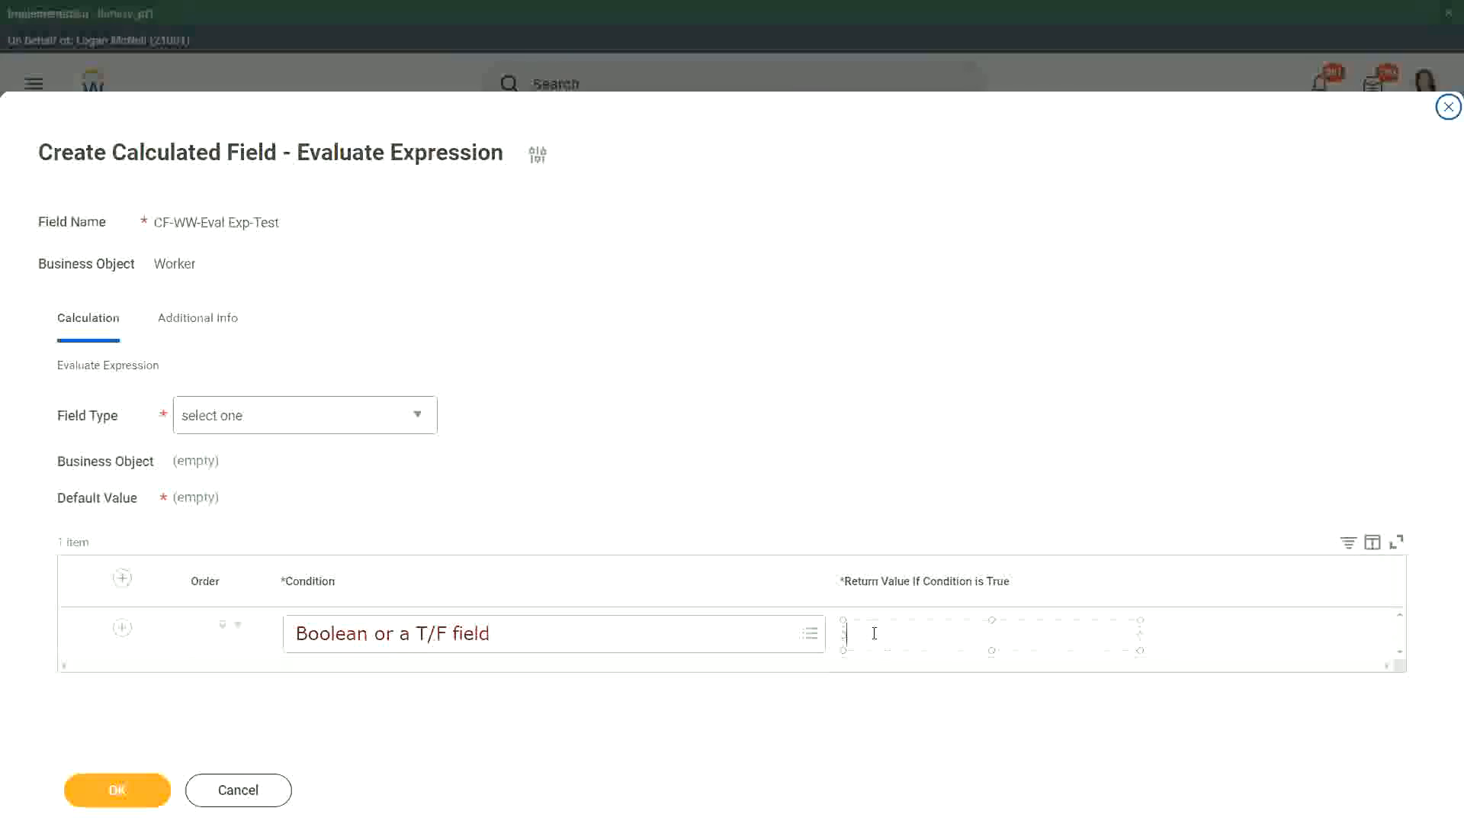
type("Another Calc")
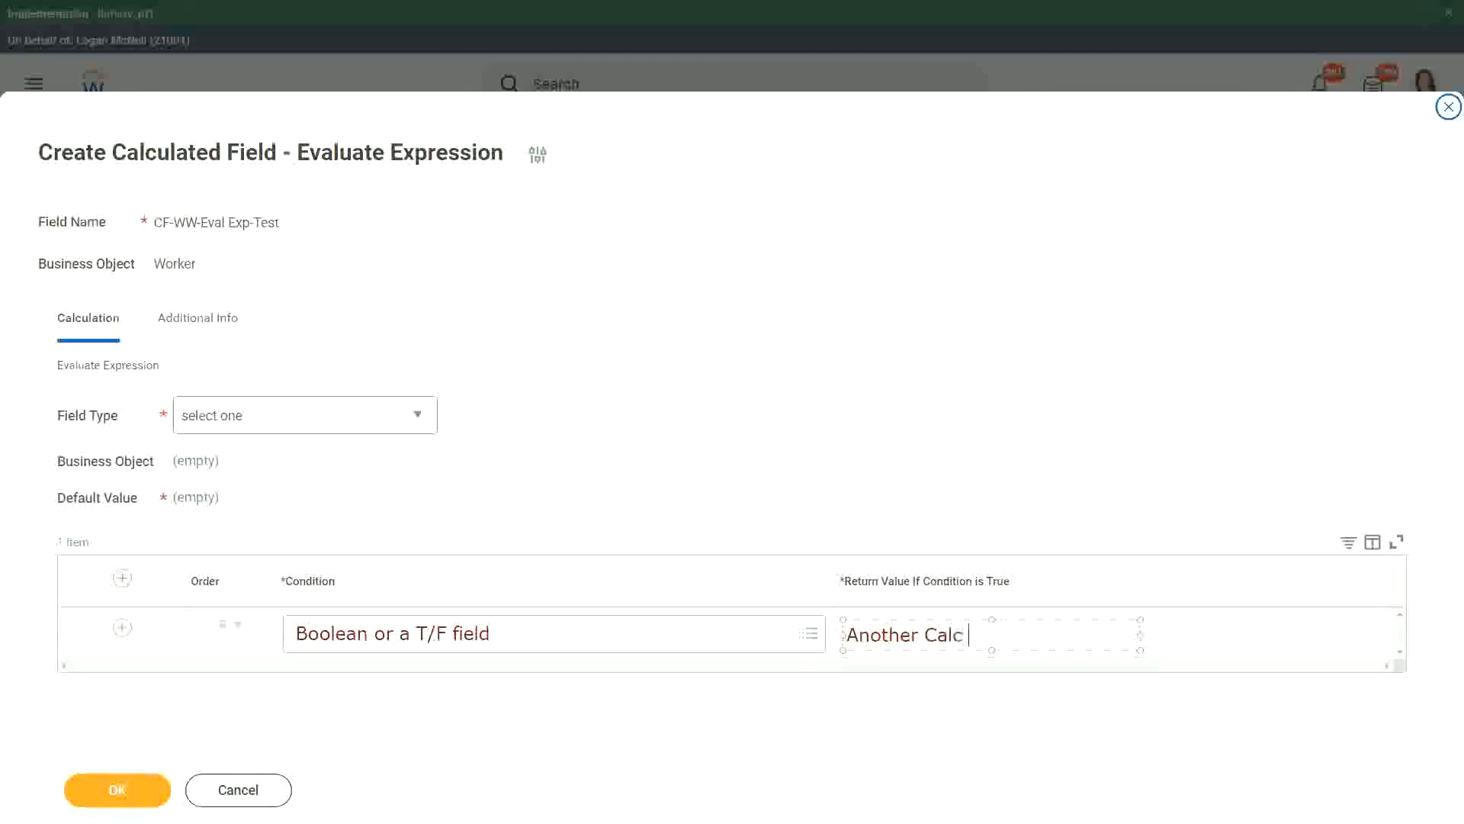
type("Field that")
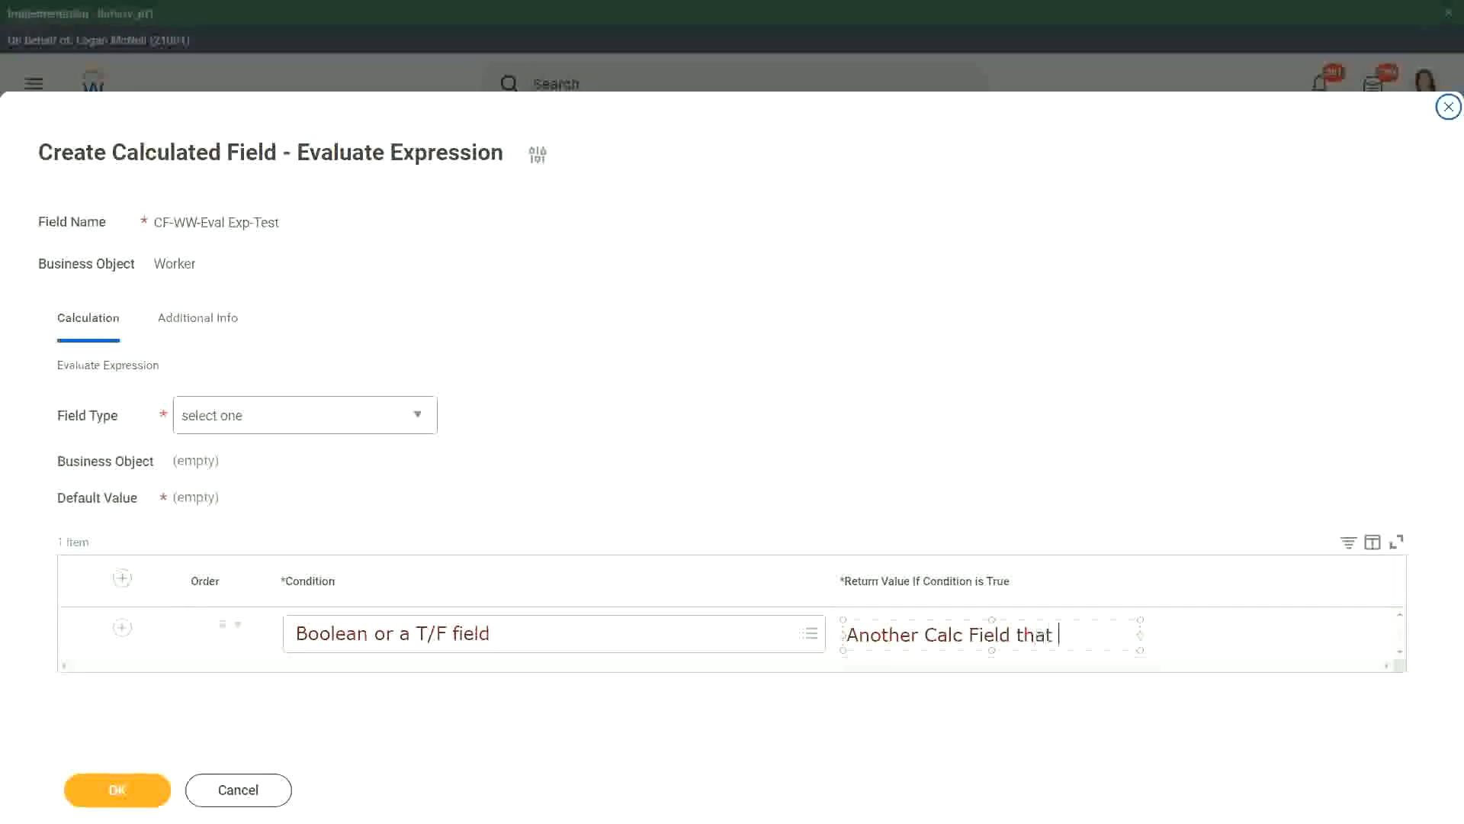
type("gives the resul")
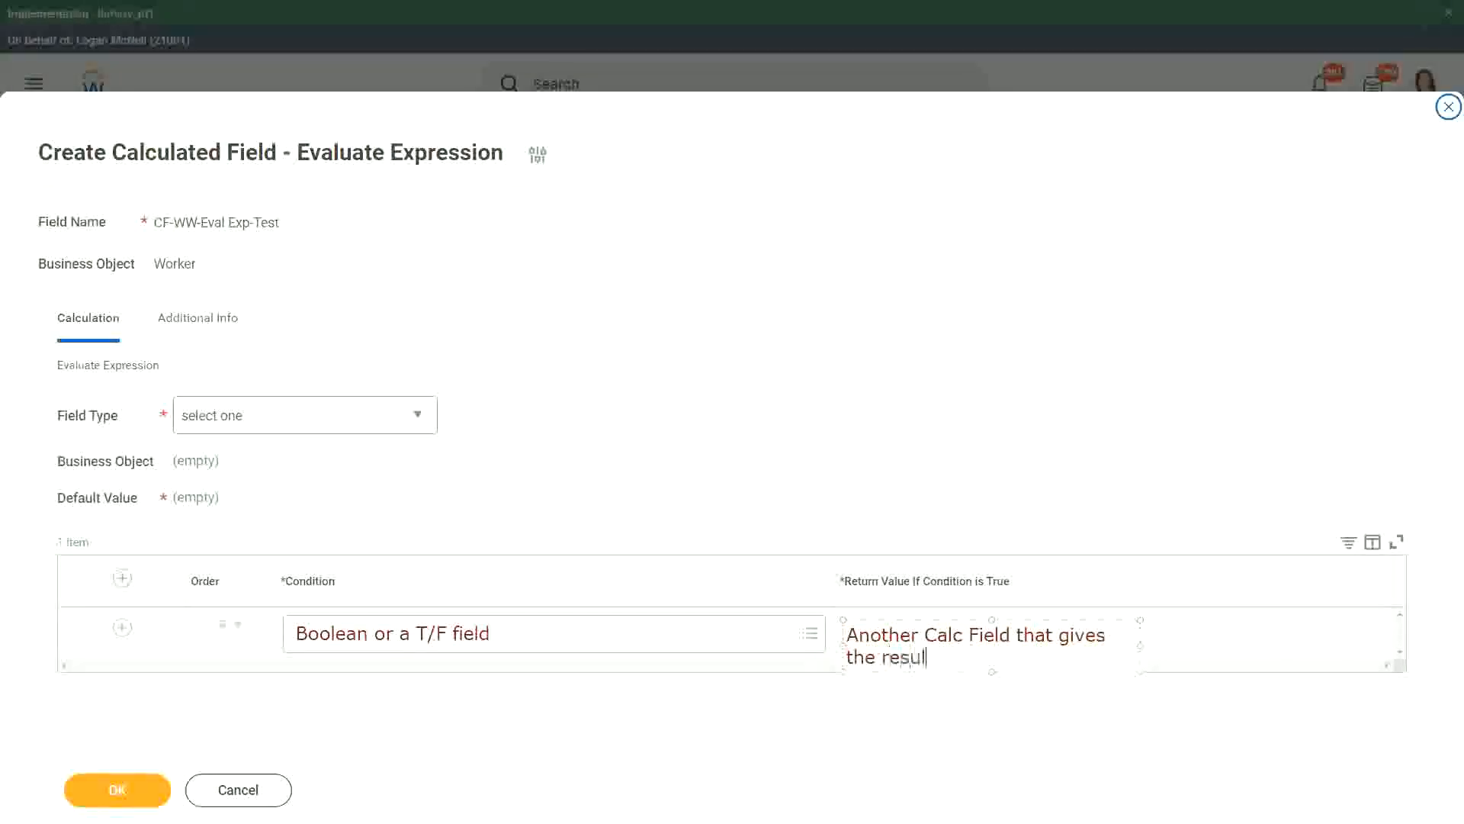
type("t")
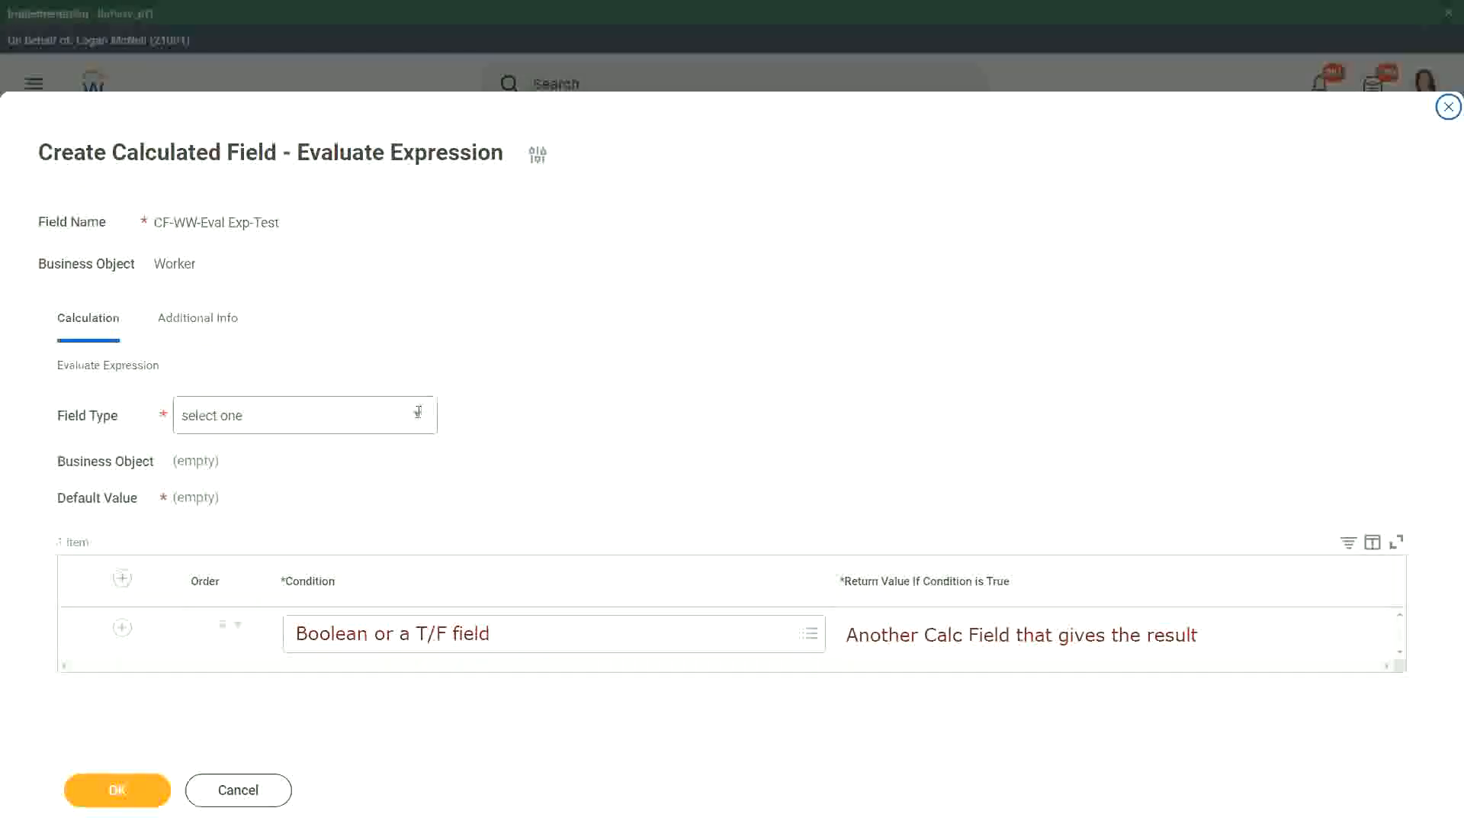
left_click(305, 415)
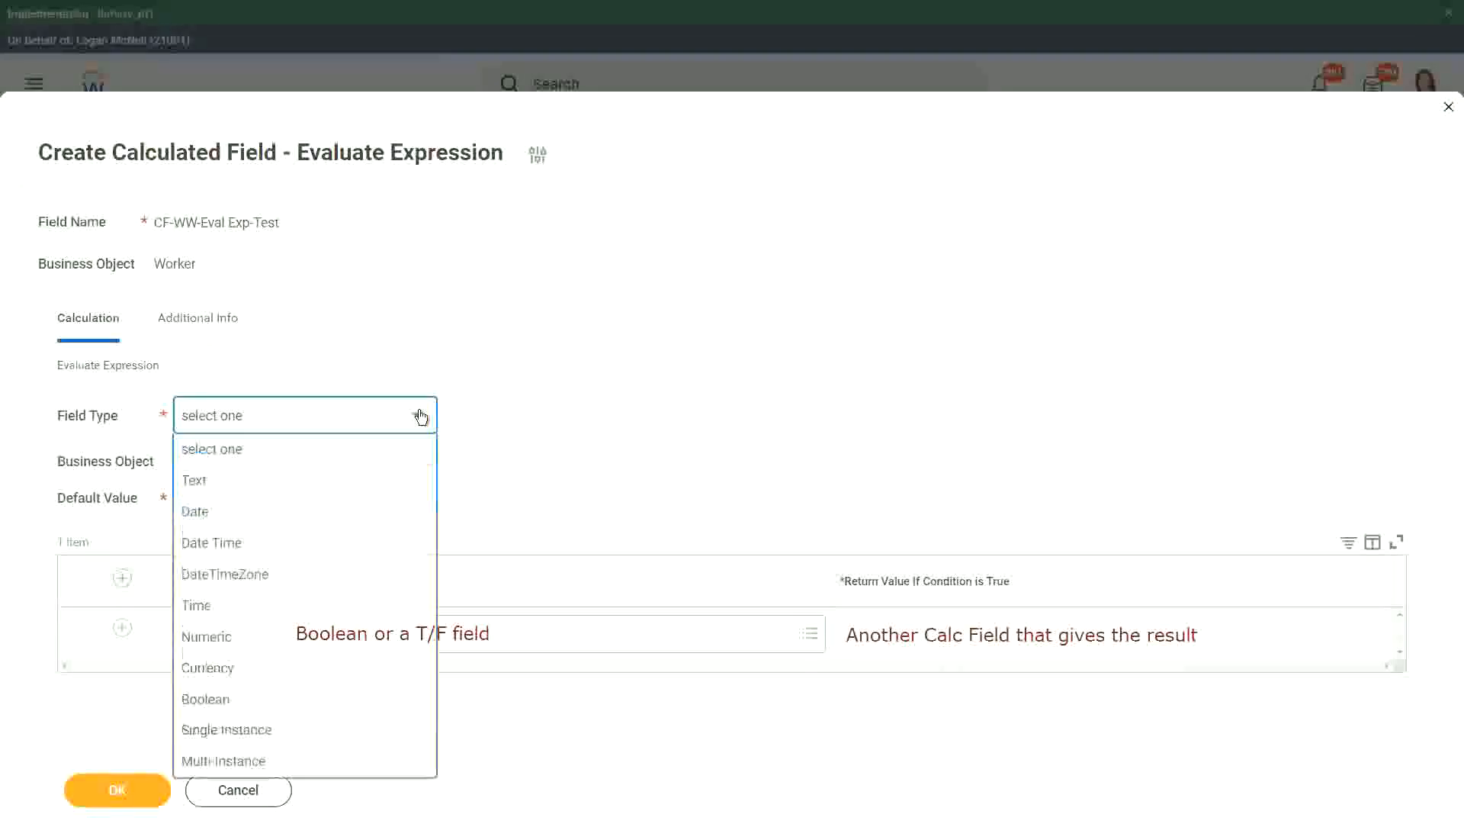
Set the Field Type to Text and enter 'Some Default Value' as the default value
left_click(421, 415)
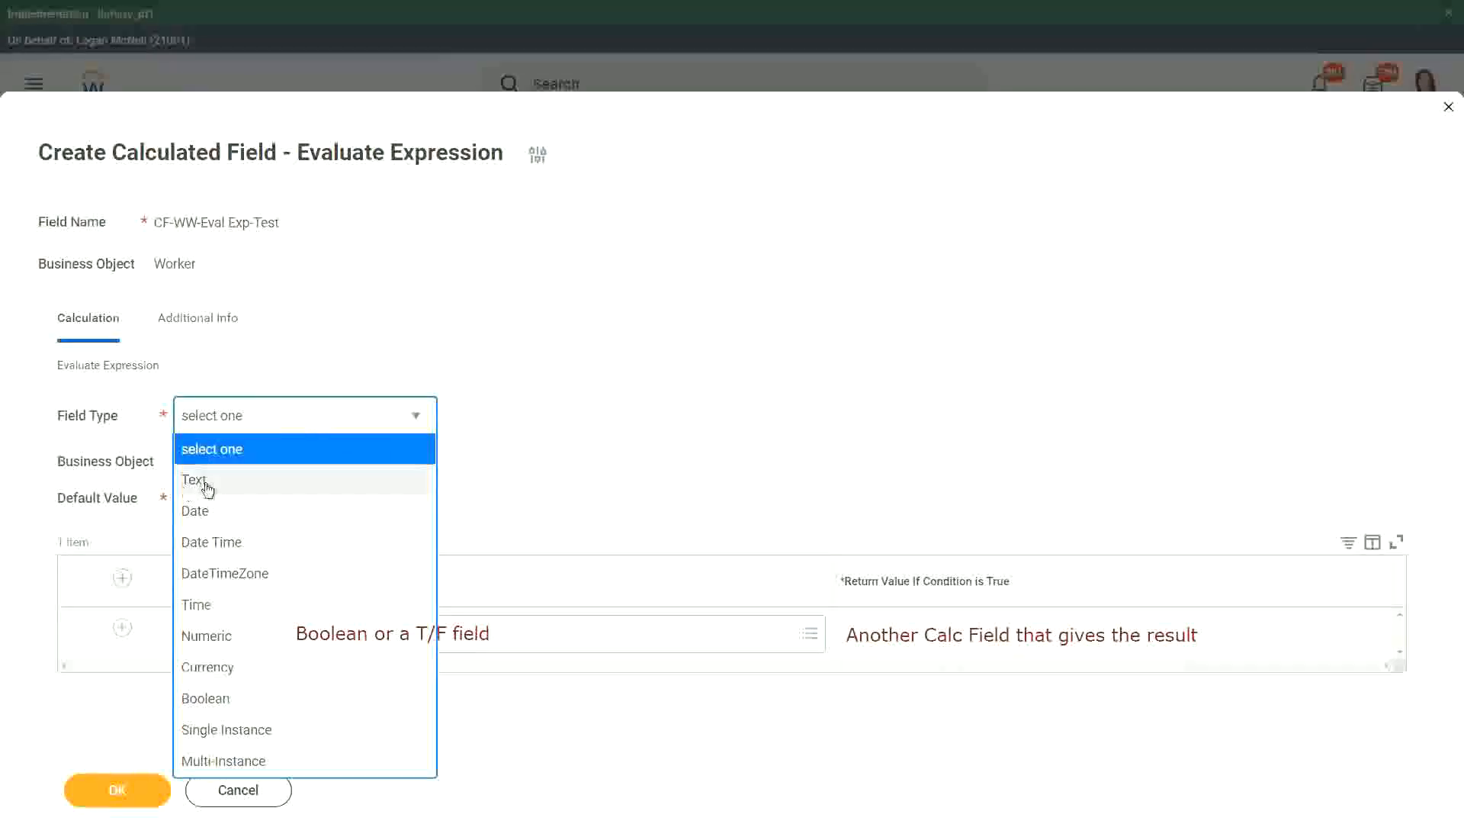
left_click(194, 479)
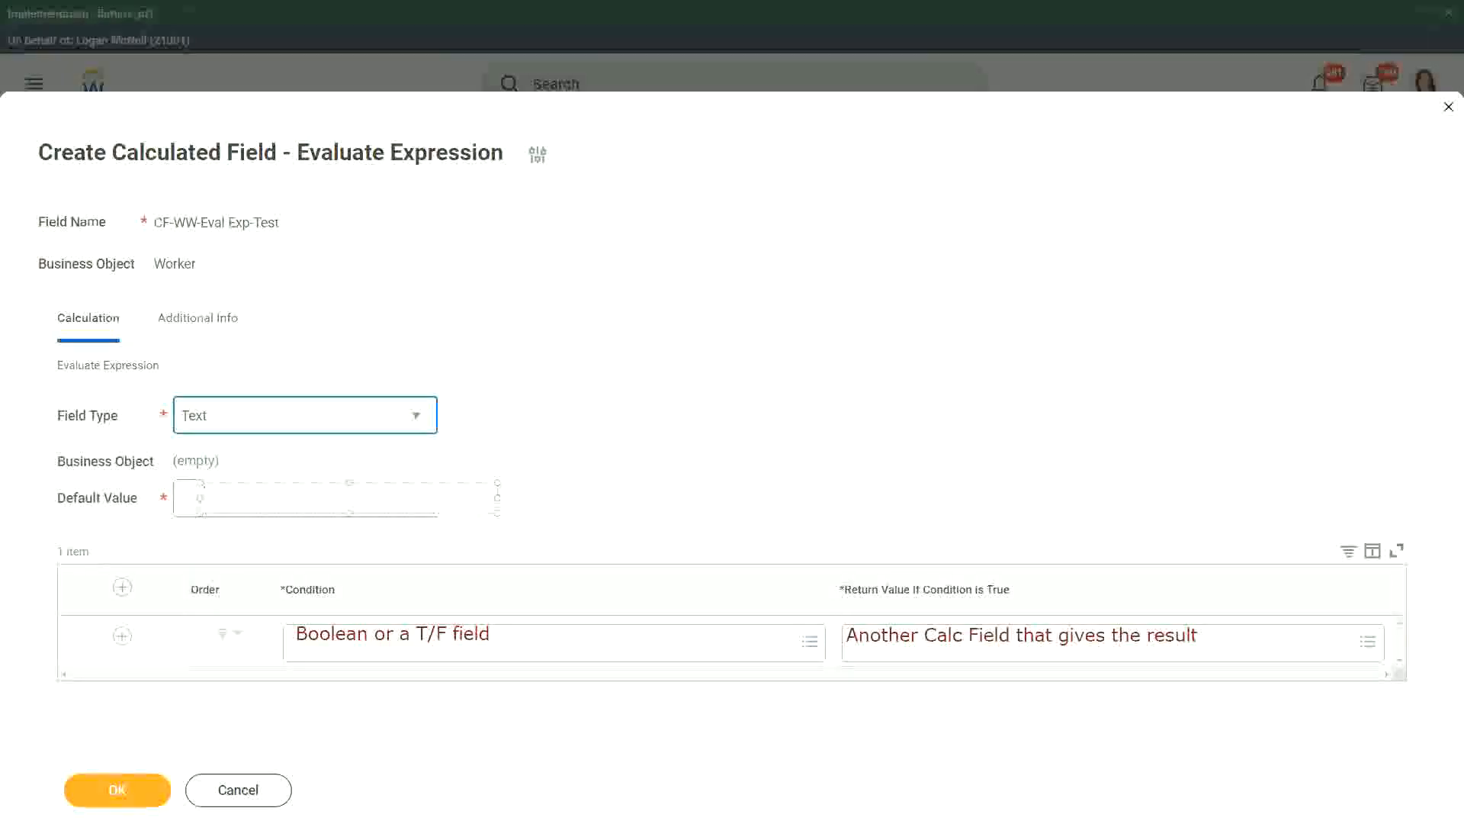
type("Some")
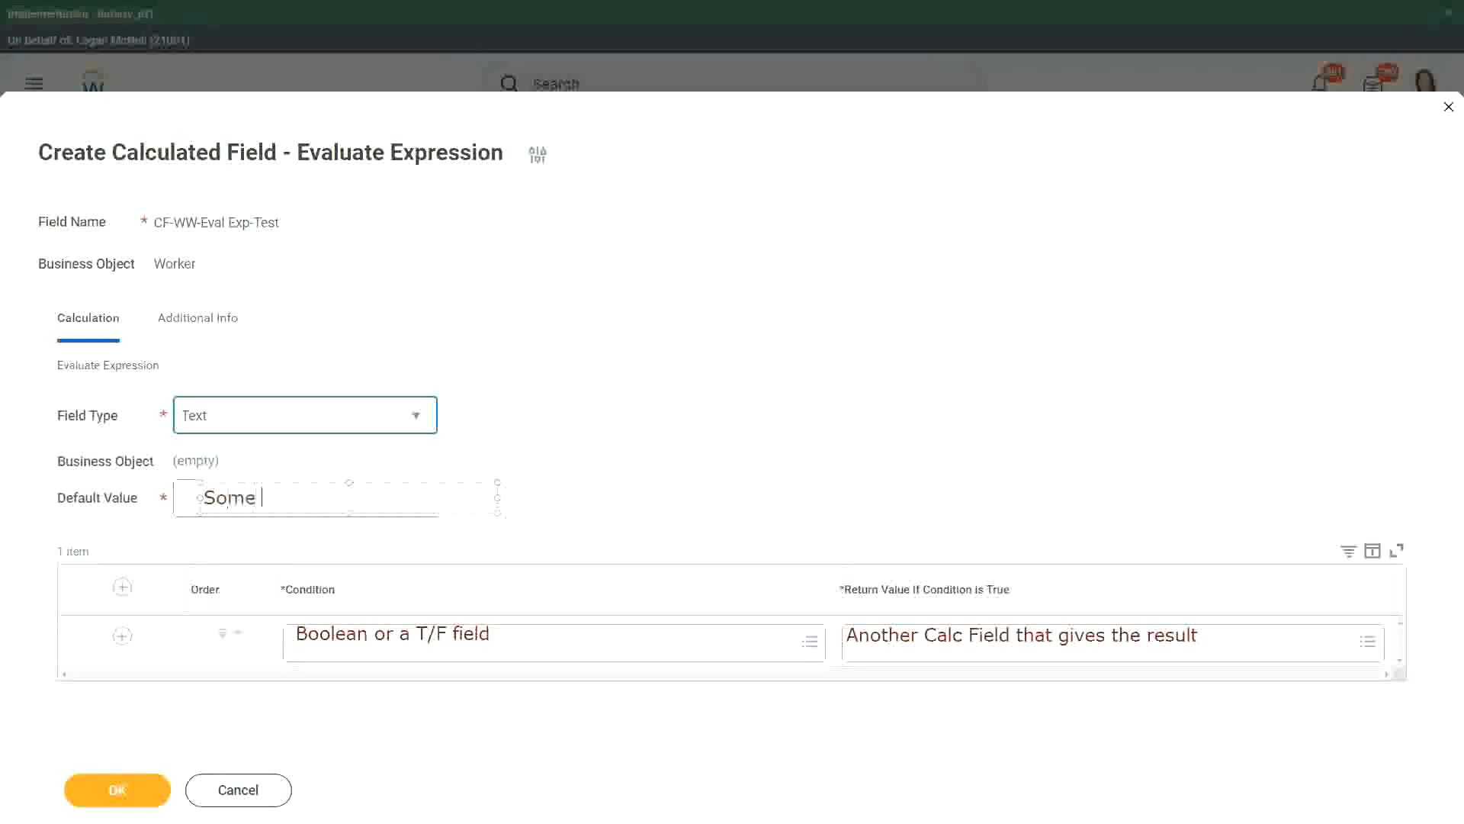
type("Default")
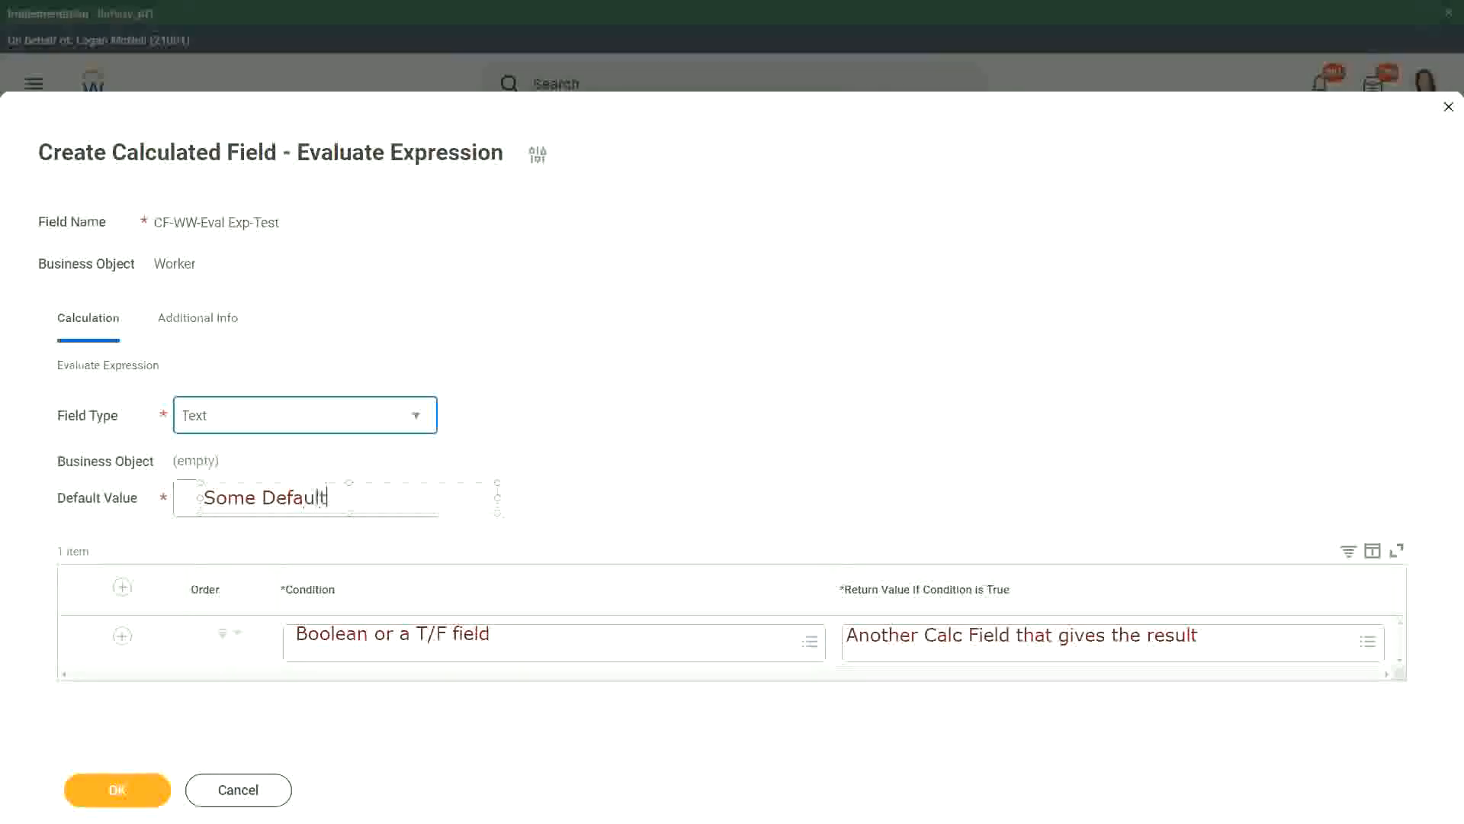
type("Value")
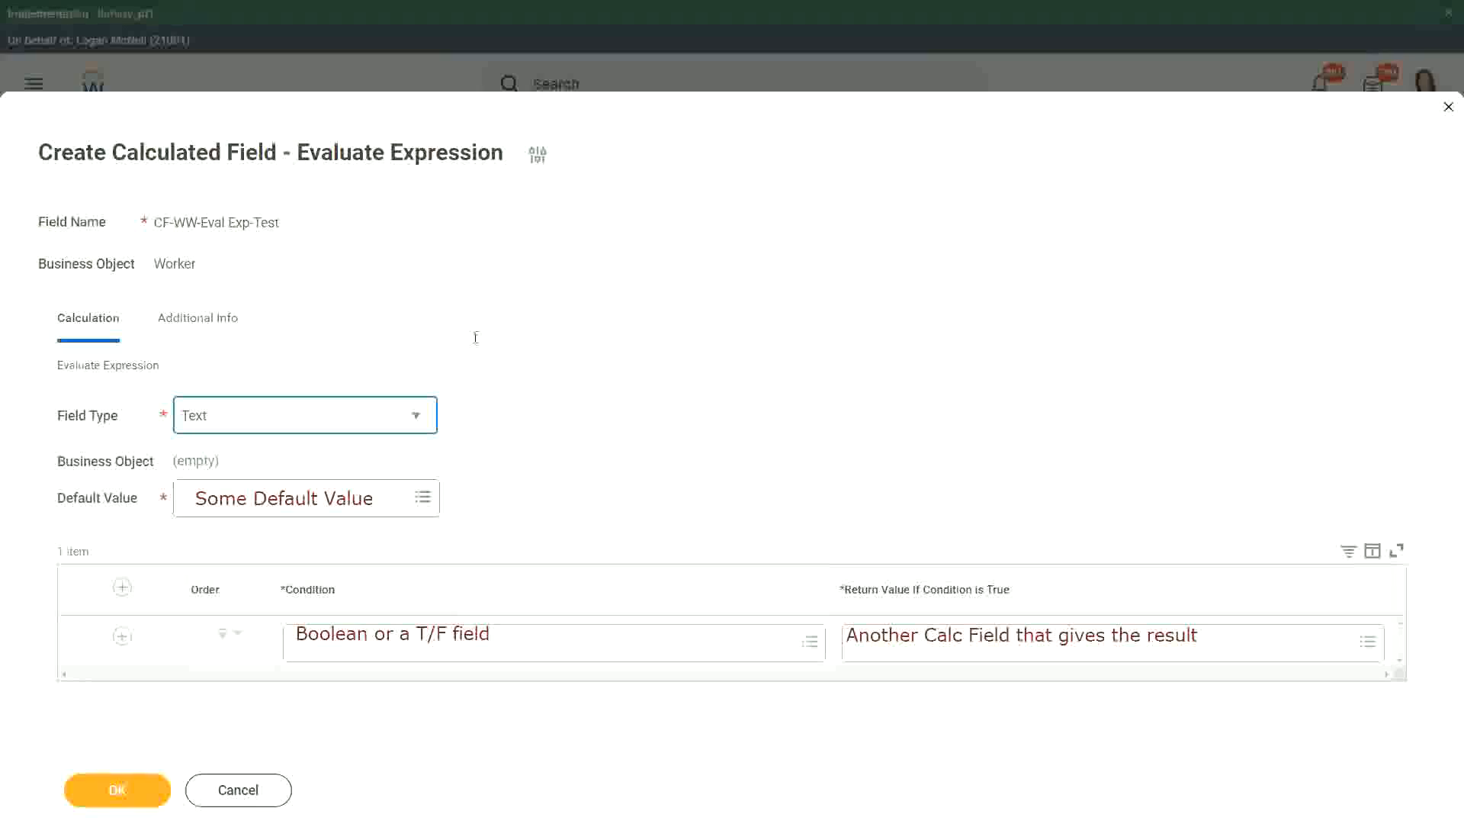
mouse_move(519, 608)
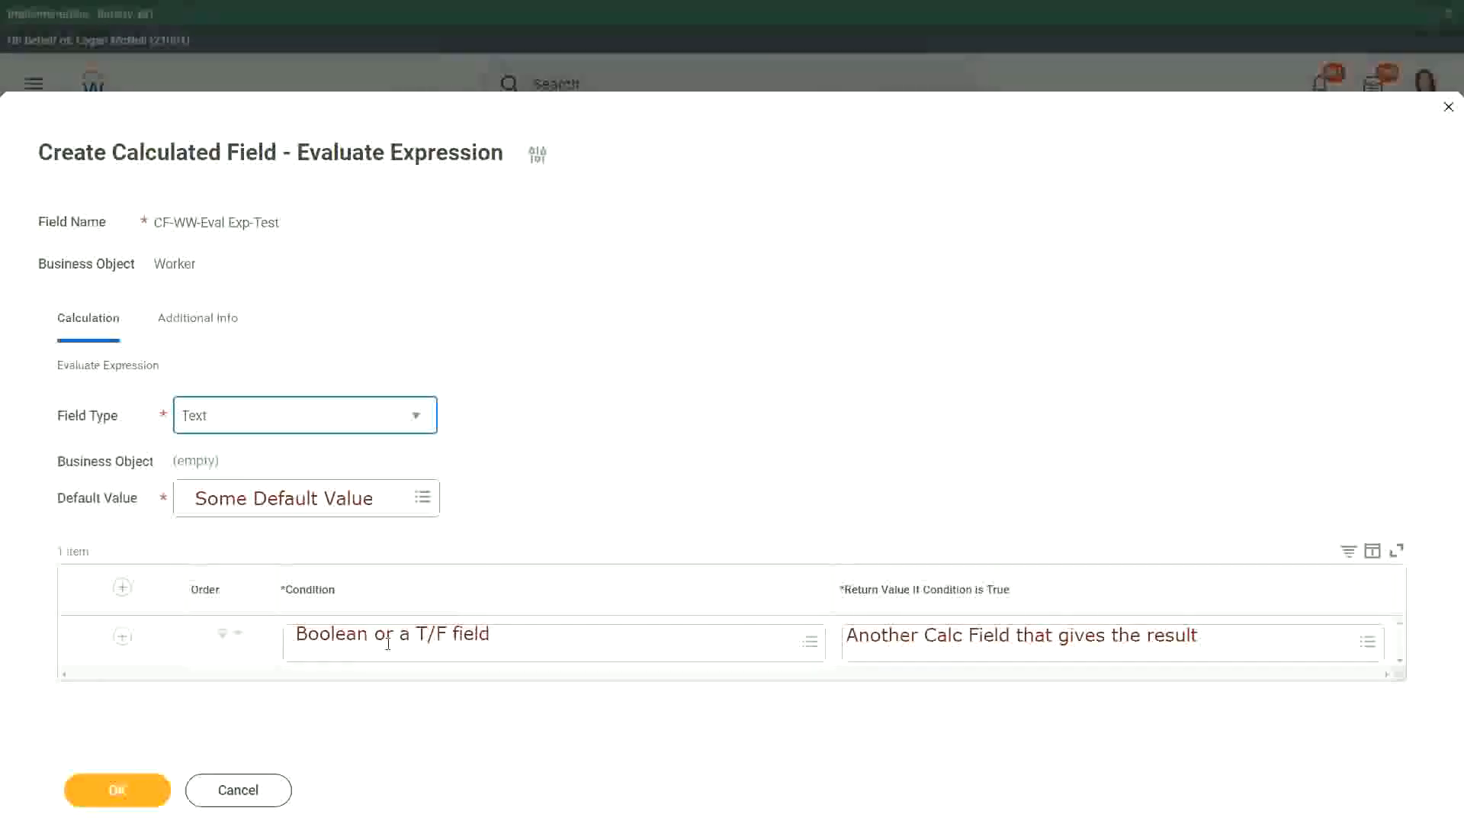
mouse_move(528, 525)
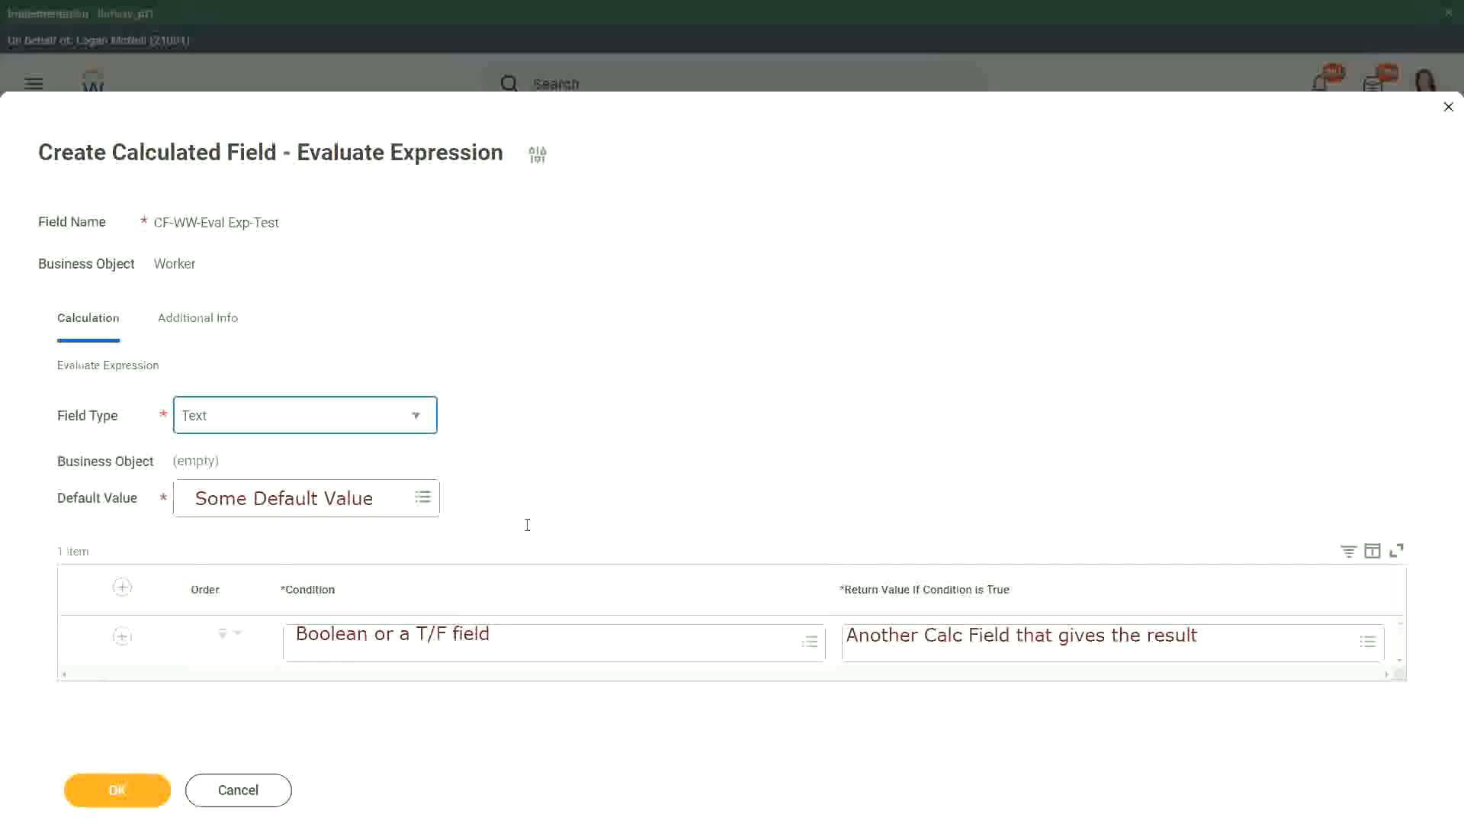
mouse_move(767, 626)
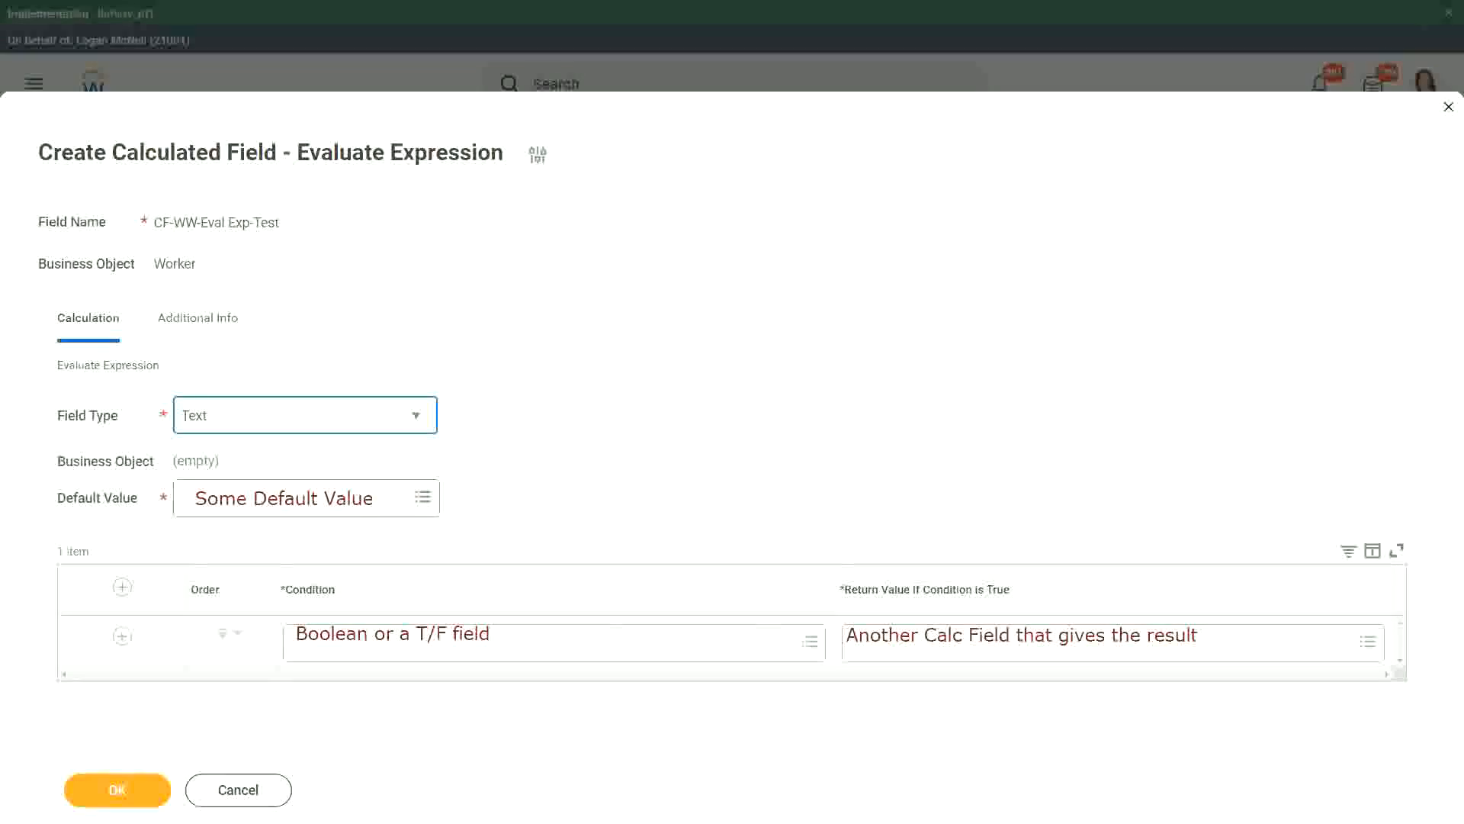
mouse_move(266, 802)
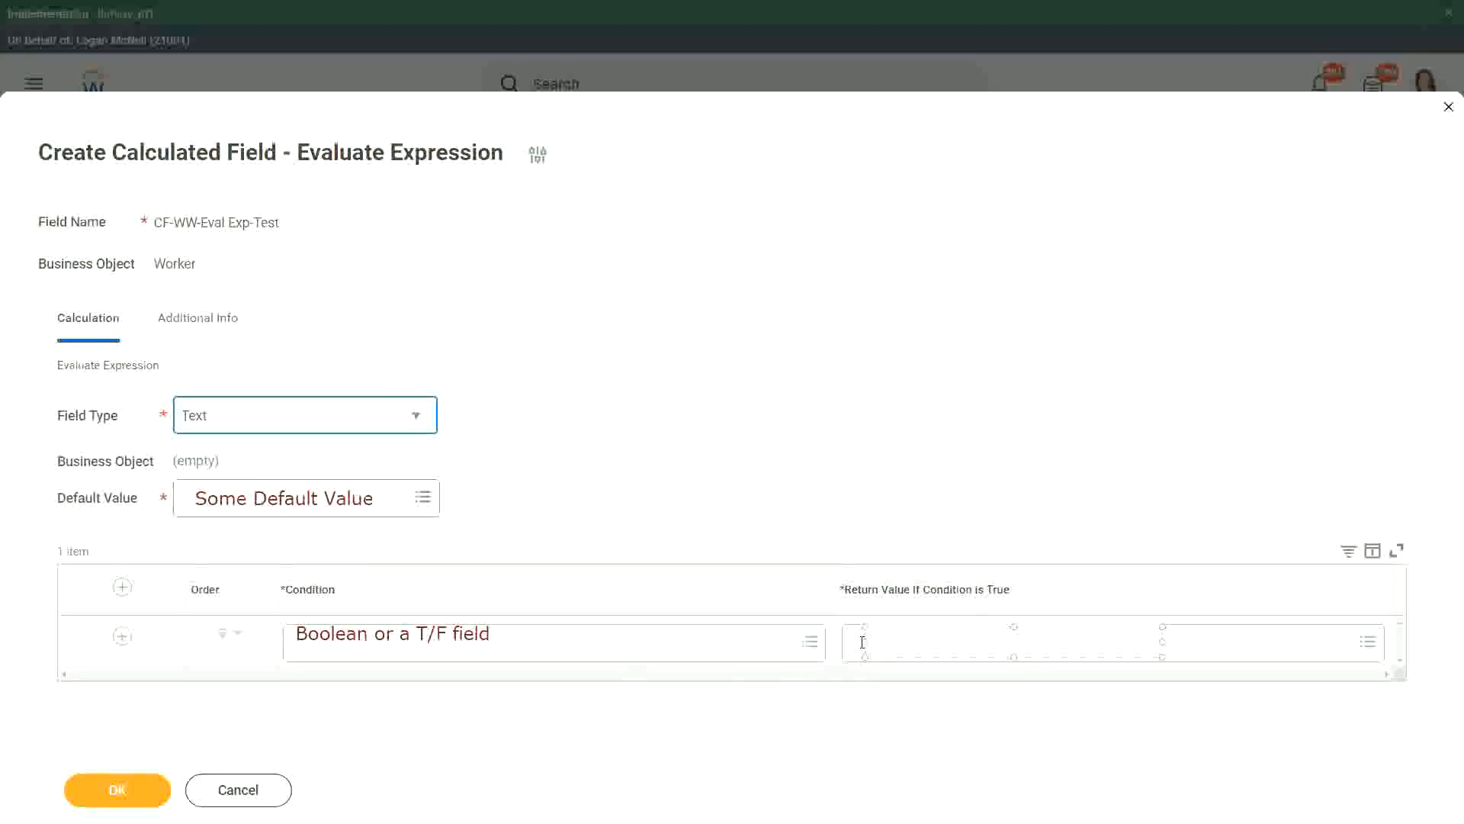
Enter 'Type in the value that you want in the output' as the return value if the condition is true
type("Ty")
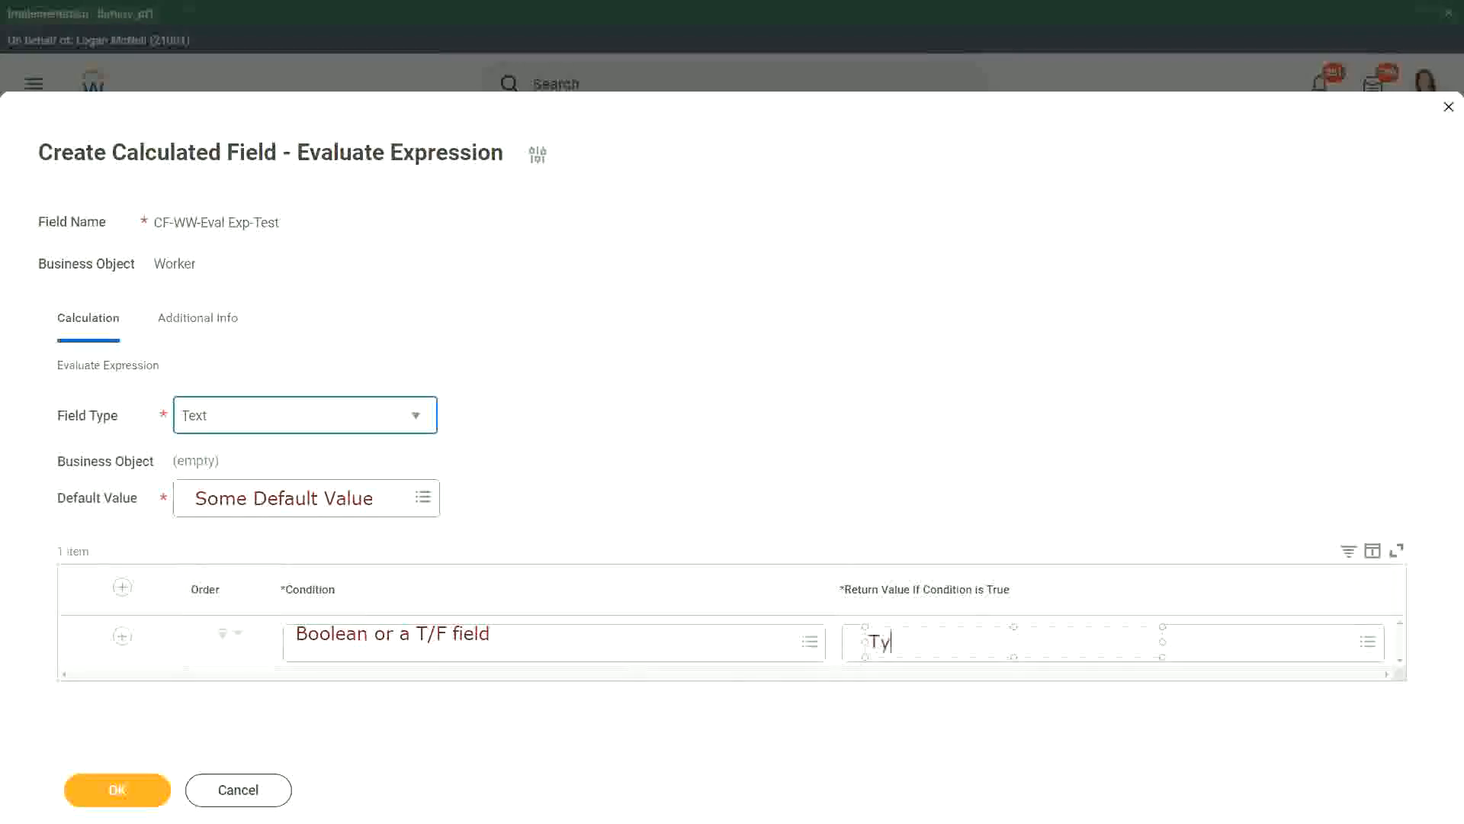
type("ype in the")
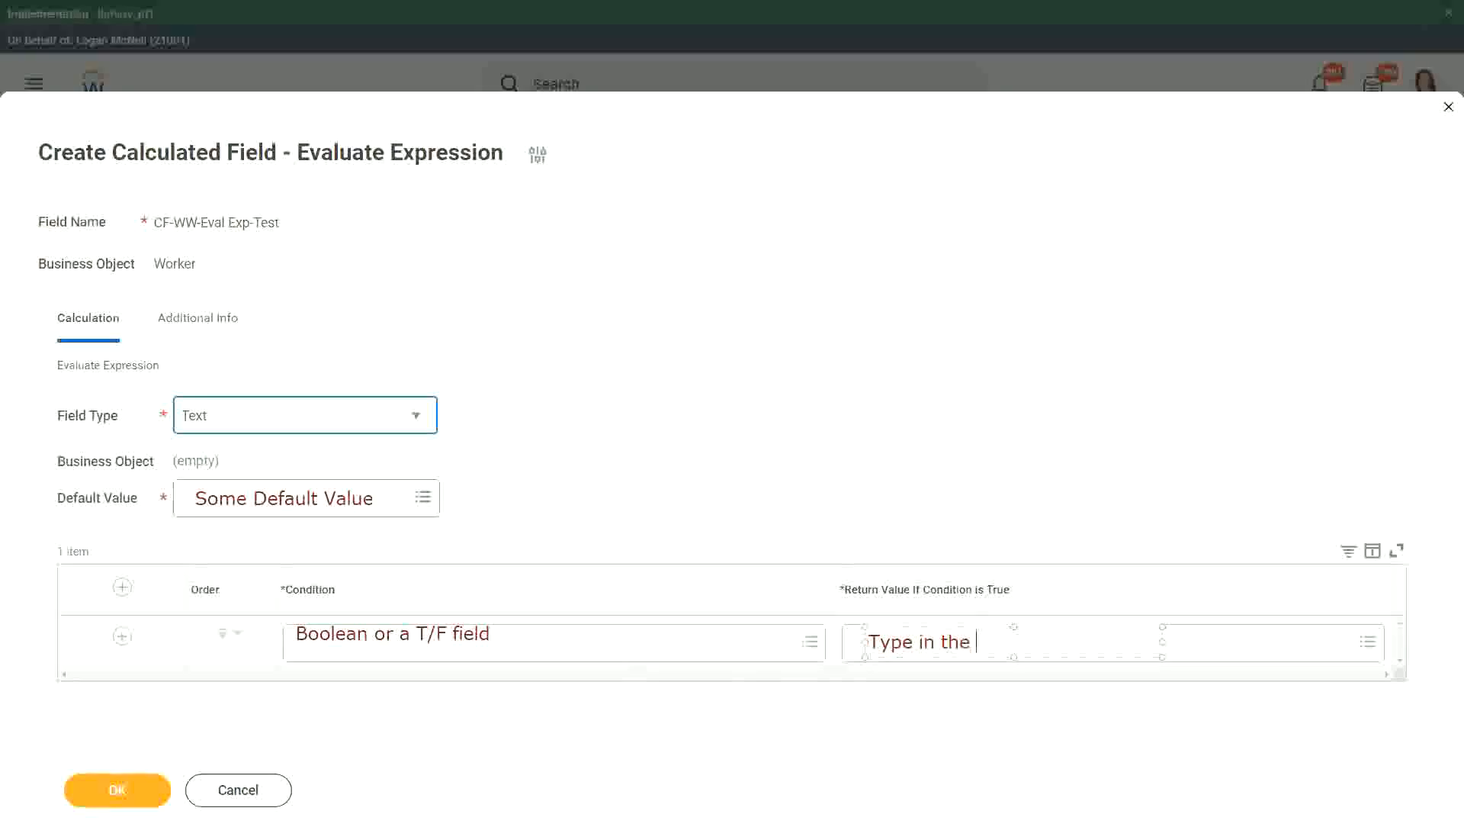
type("value that you wan")
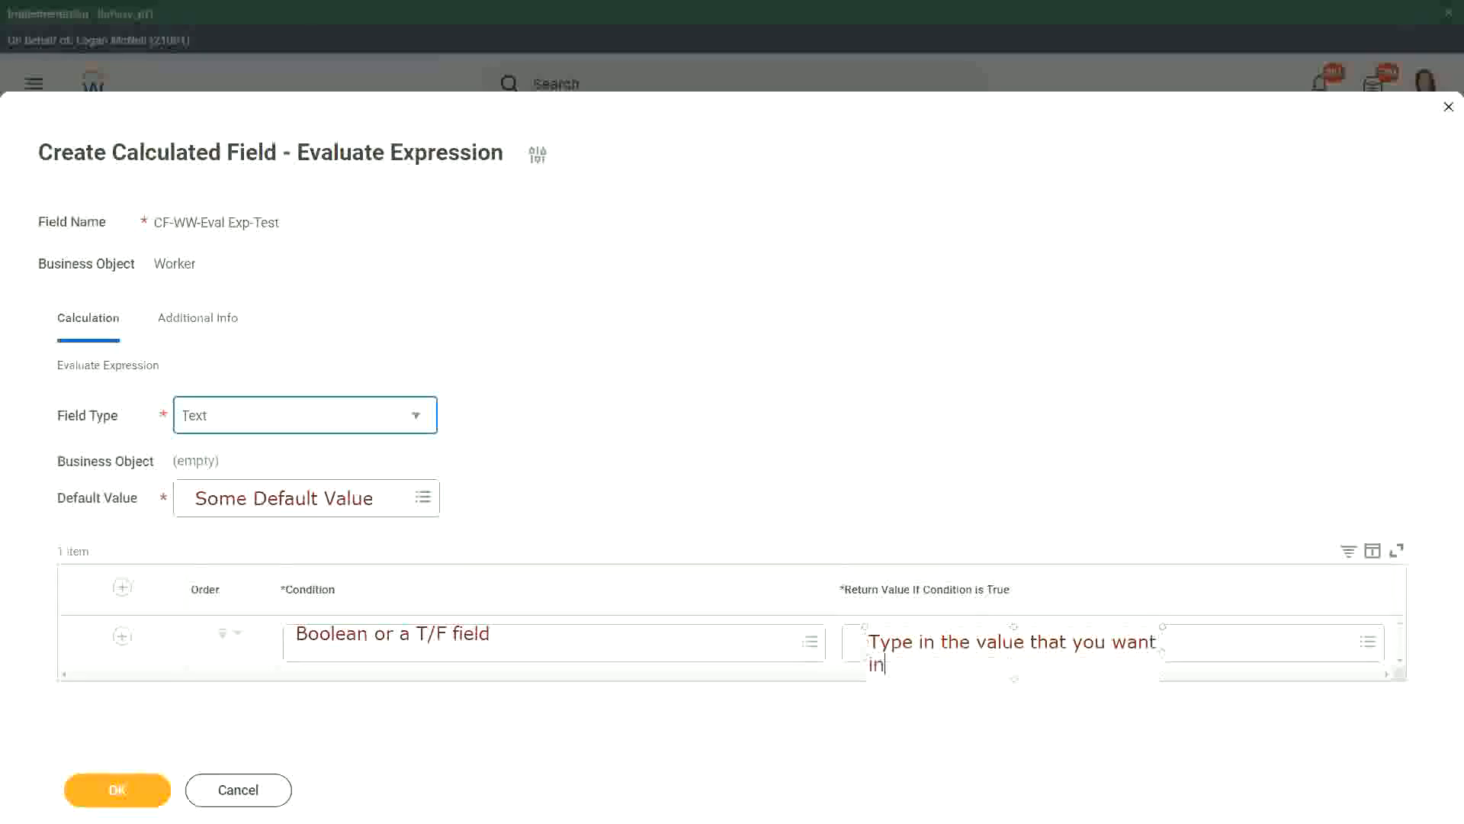
type("the outp")
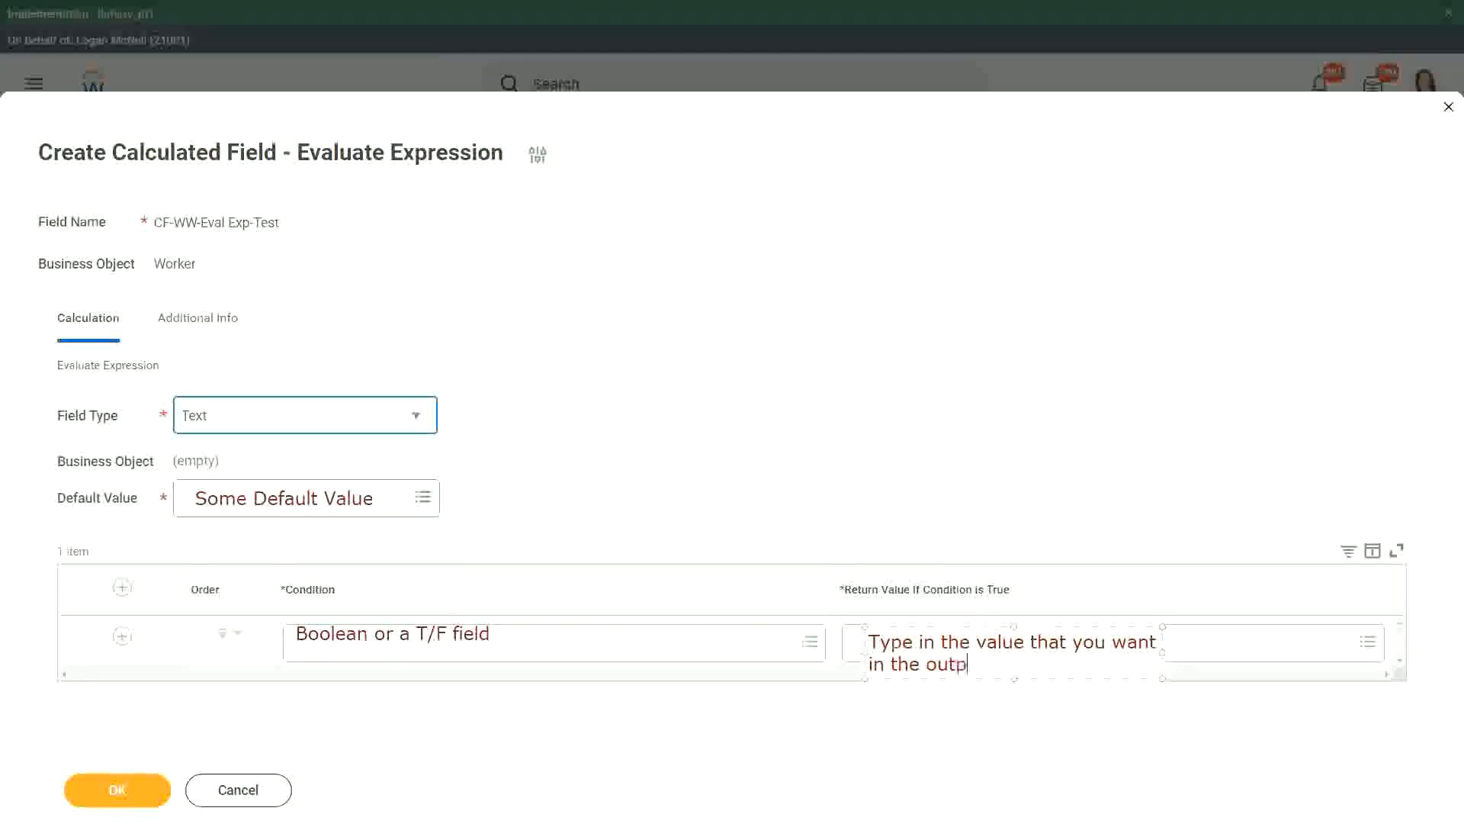
type("ut")
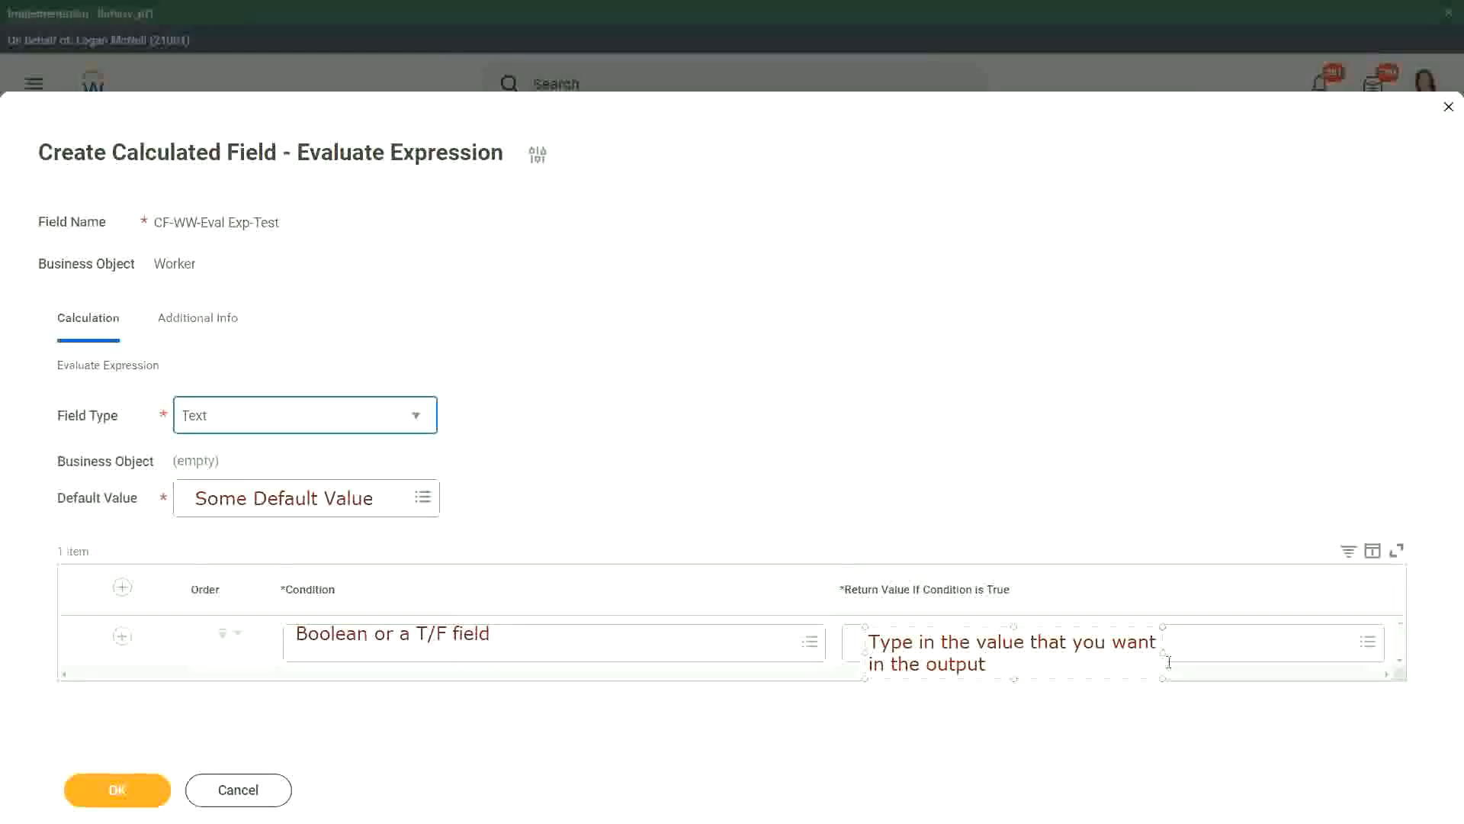
mouse_move(1174, 649)
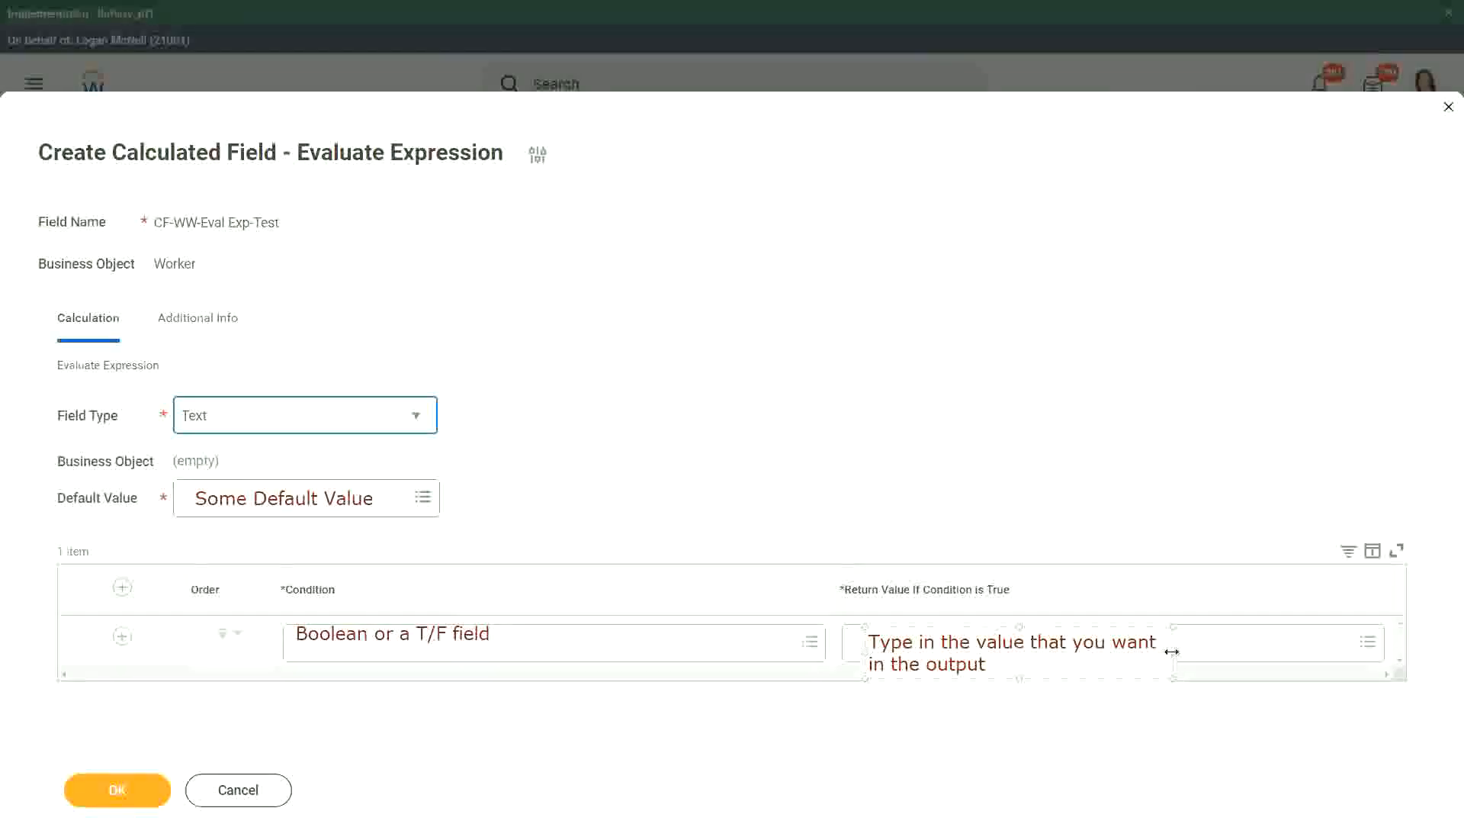
left_click_drag(1175, 652, 1325, 651)
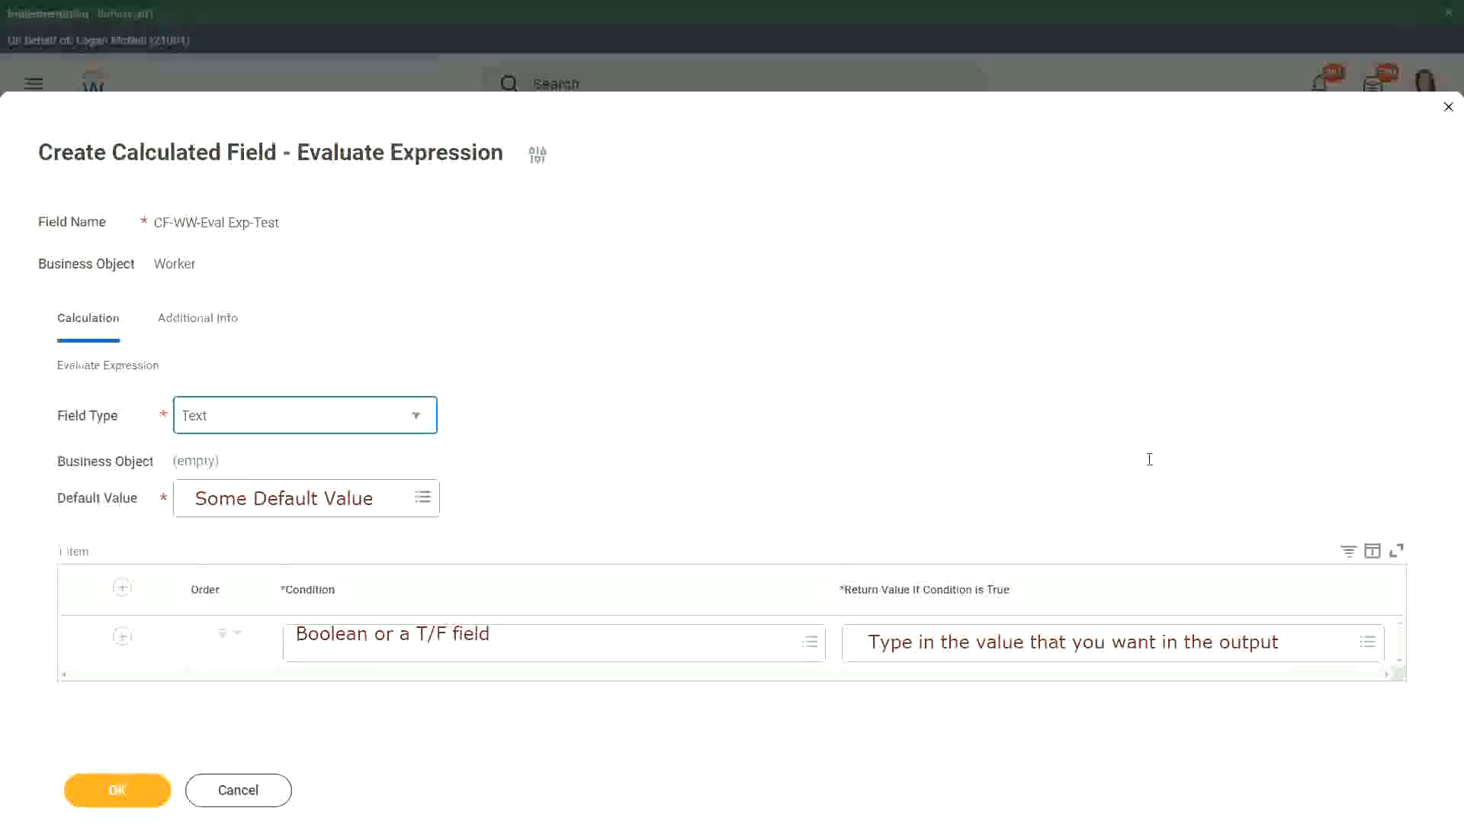
mouse_move(851, 512)
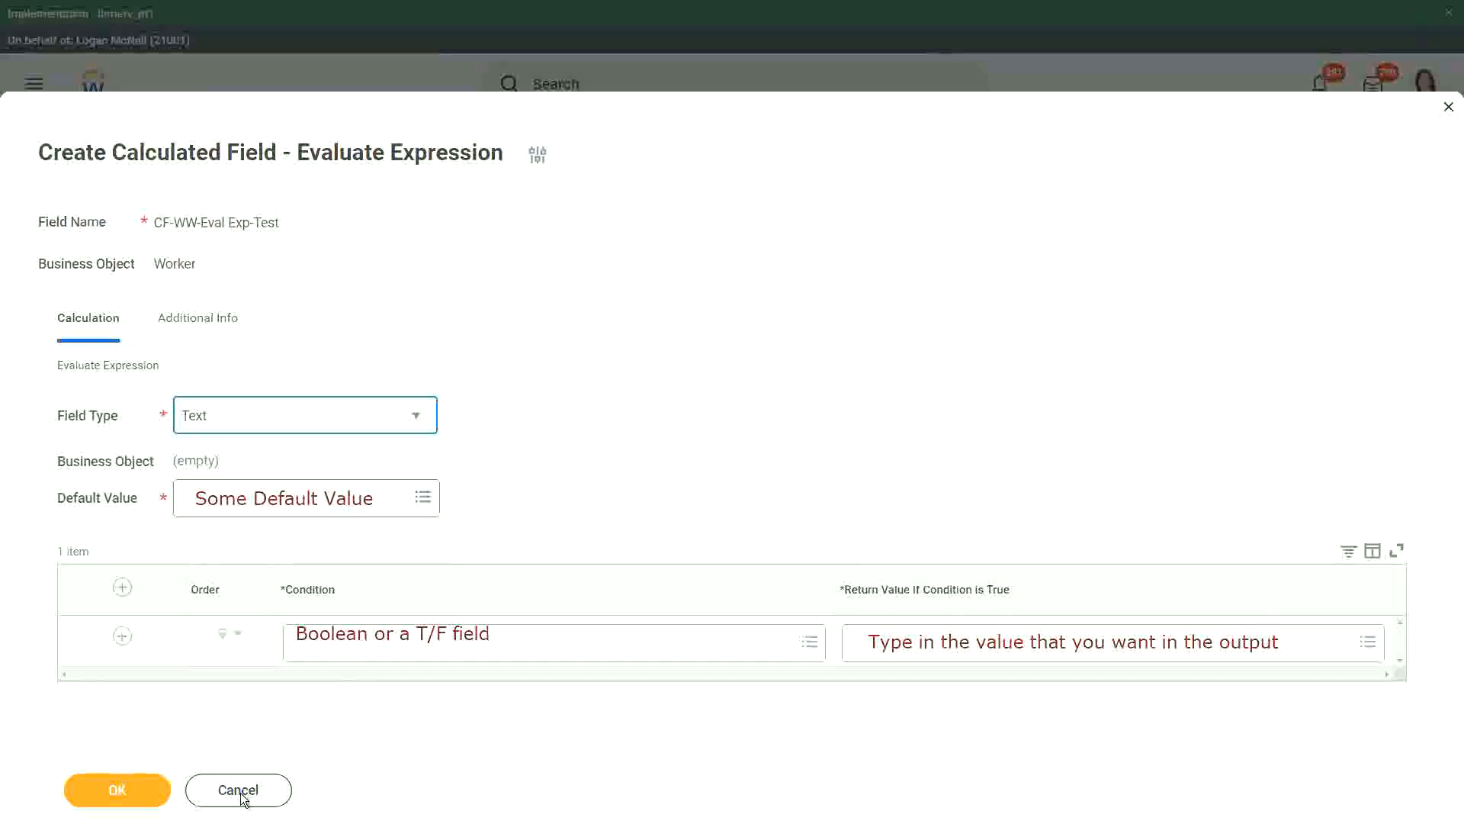
Cancel the calculated field and answer the Discard Changes prompt, leaving the form open
left_click(238, 790)
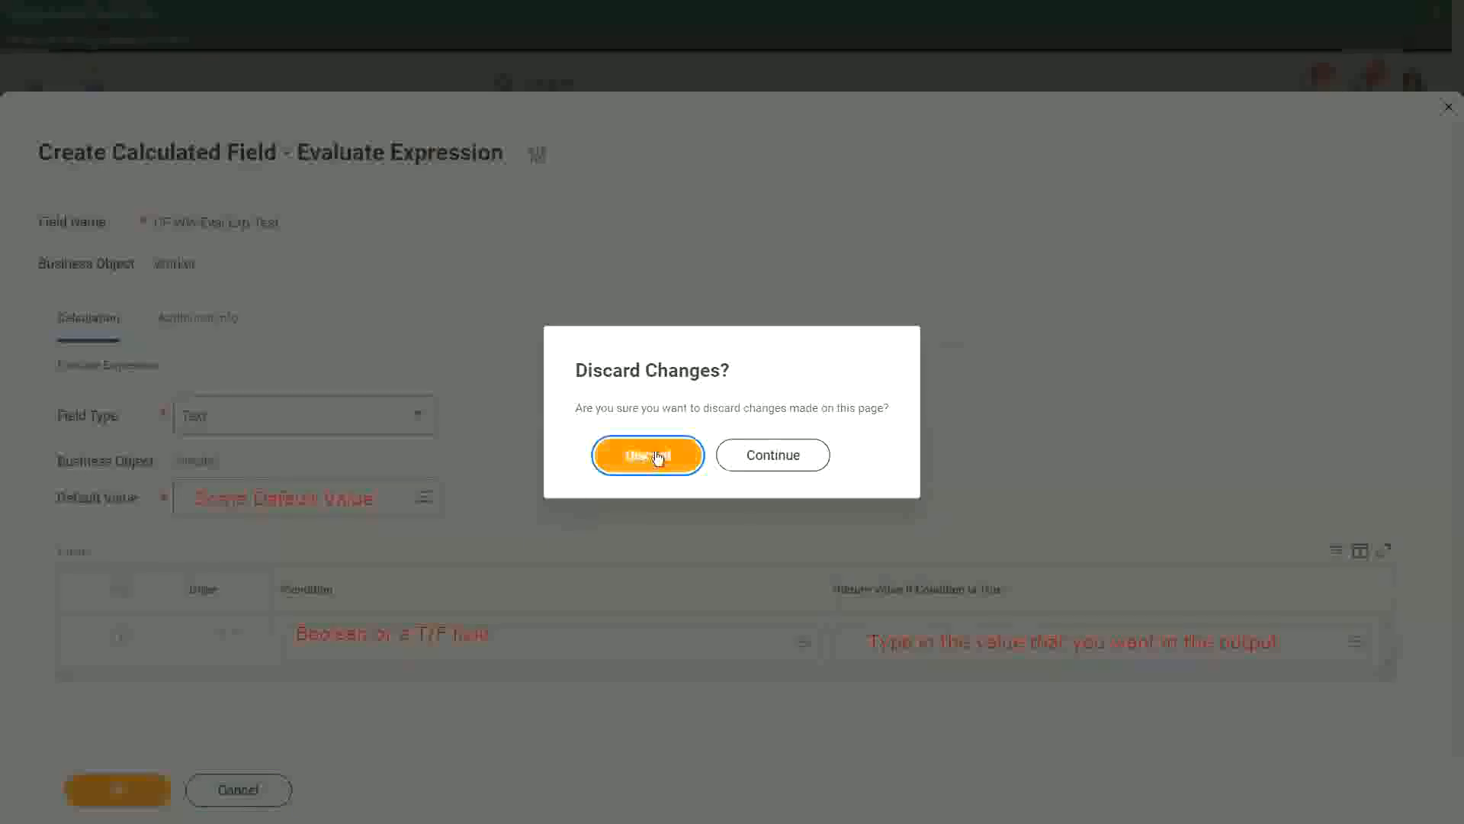
left_click(647, 454)
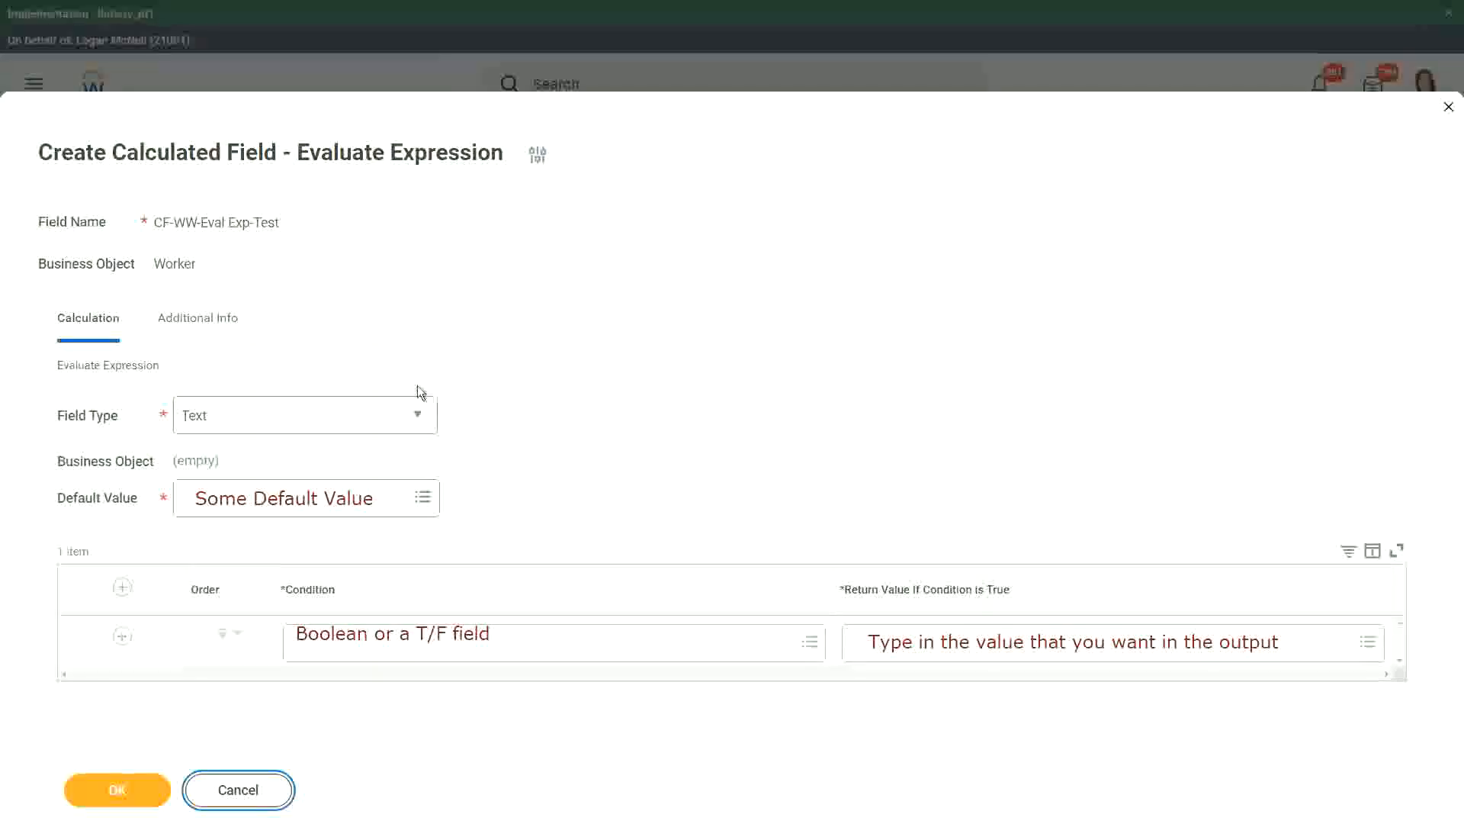